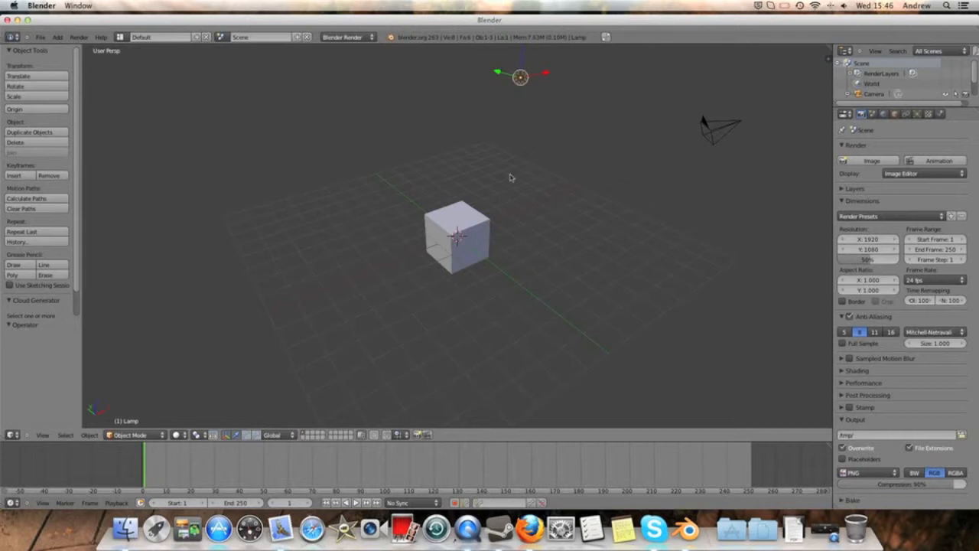
mouse_move(550, 147)
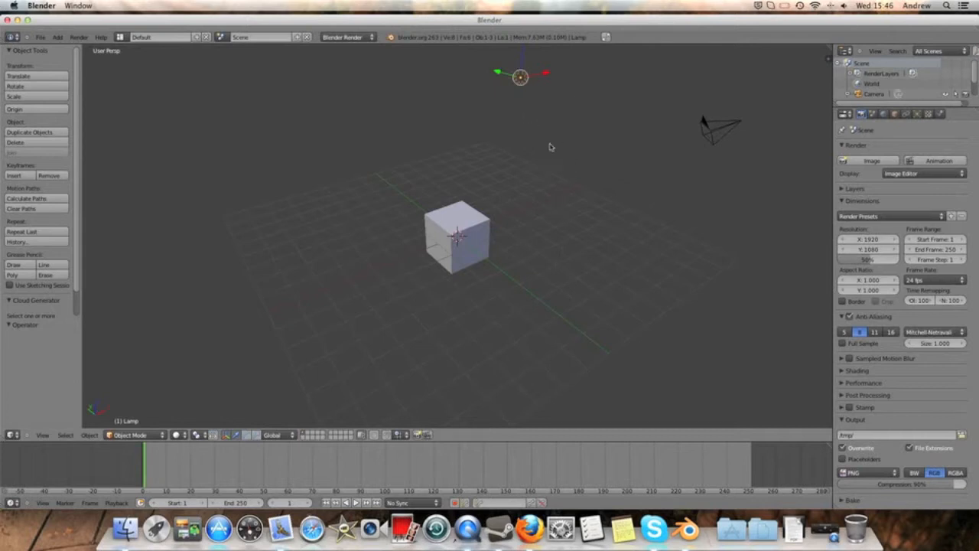
mouse_move(532, 147)
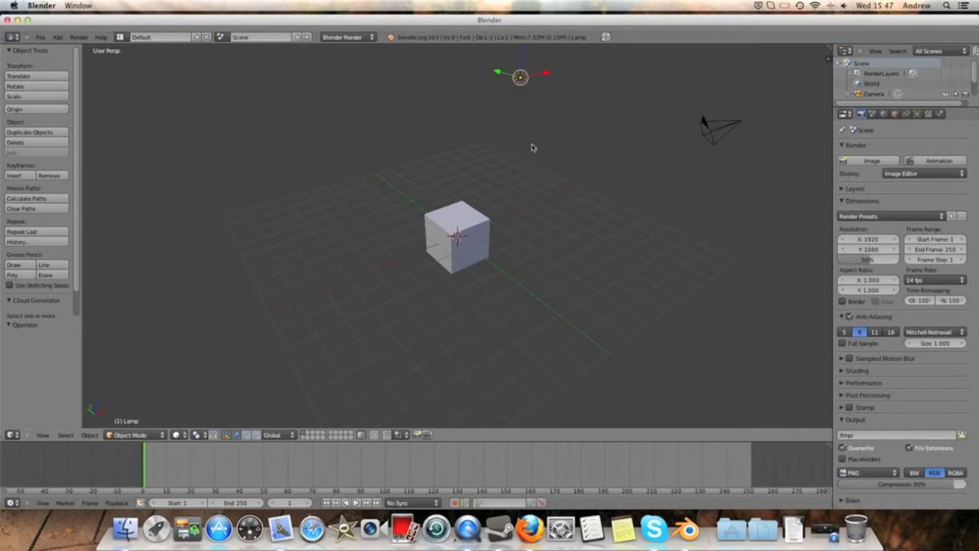
mouse_move(539, 120)
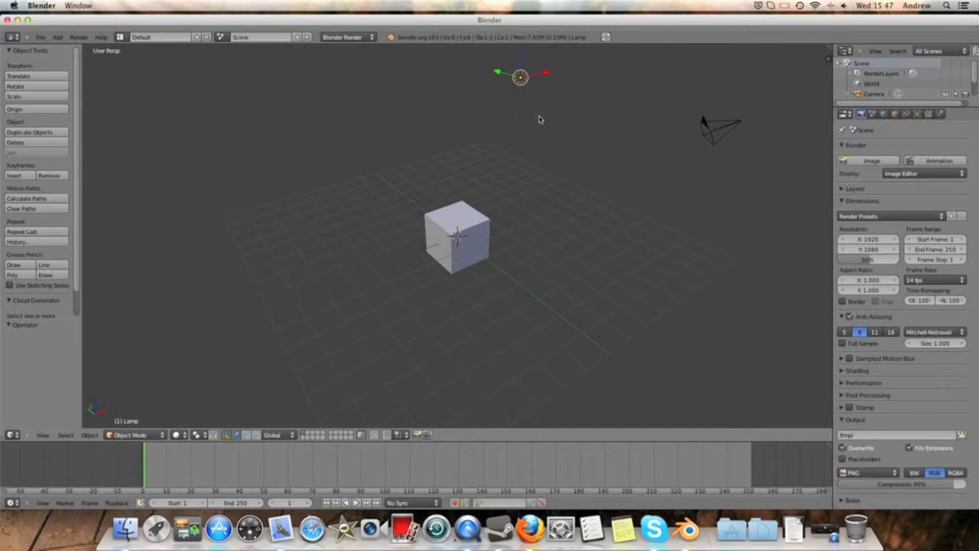
mouse_move(667, 144)
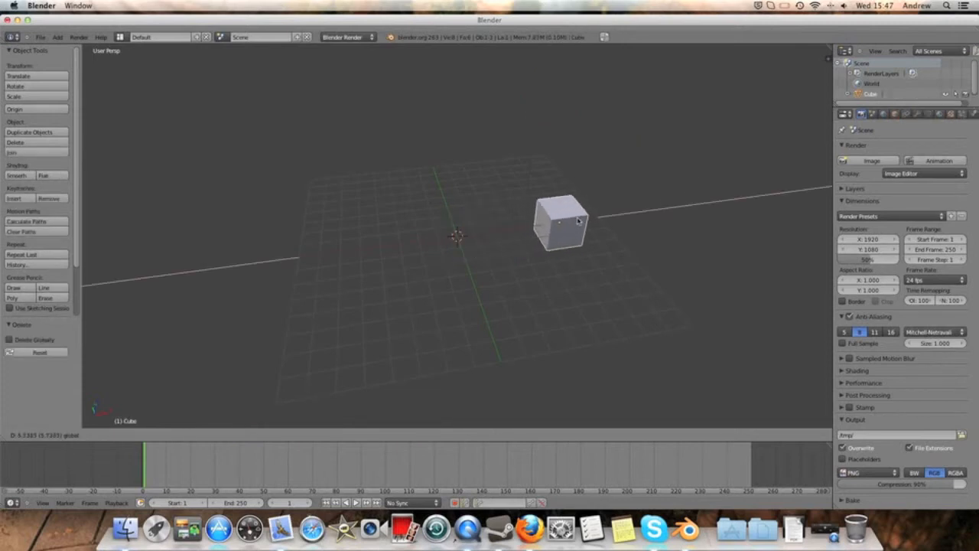
Step: Move the cube aside, stretch it into a long beam, then add and enlarge a UV sphere at the centre
left_click_drag(560, 222, 569, 221)
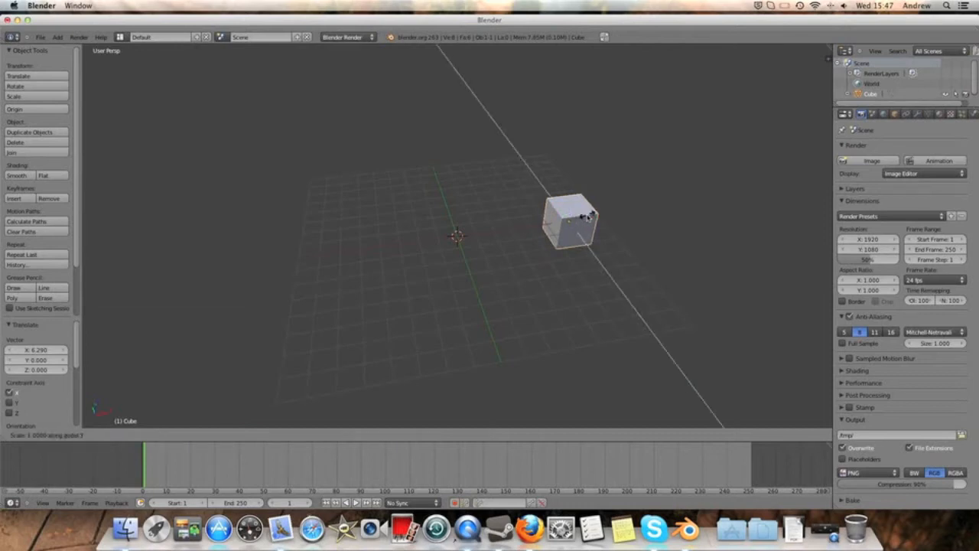
left_click_drag(579, 217, 689, 313)
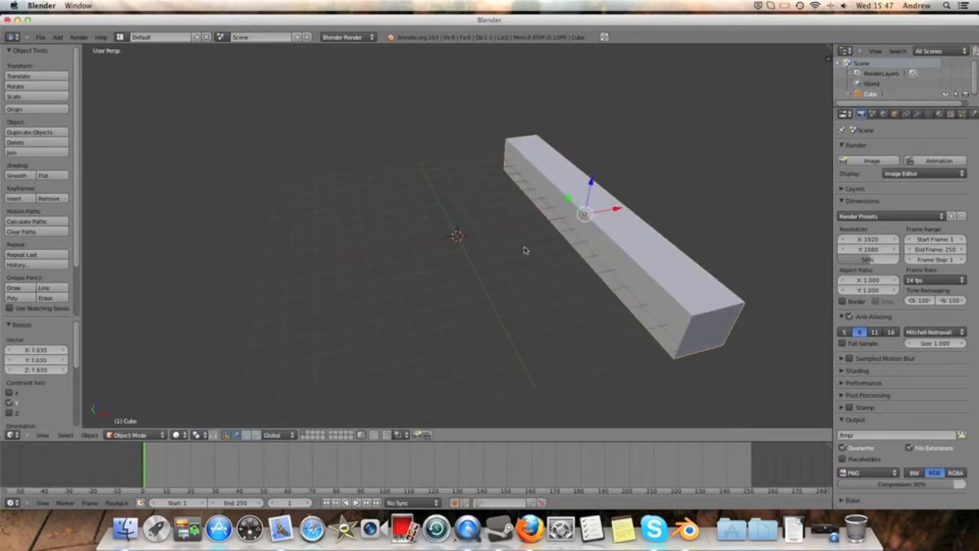
left_click(58, 37)
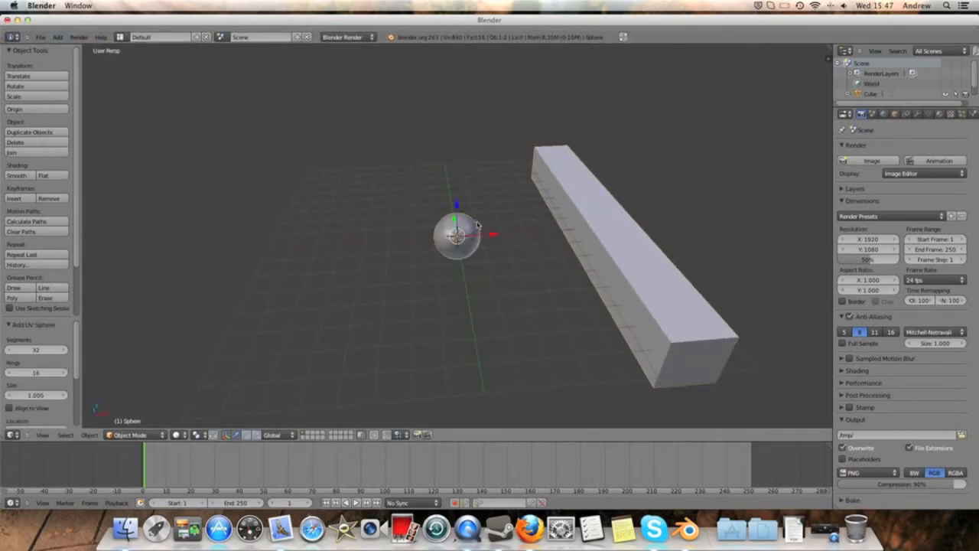
left_click_drag(456, 233, 336, 241)
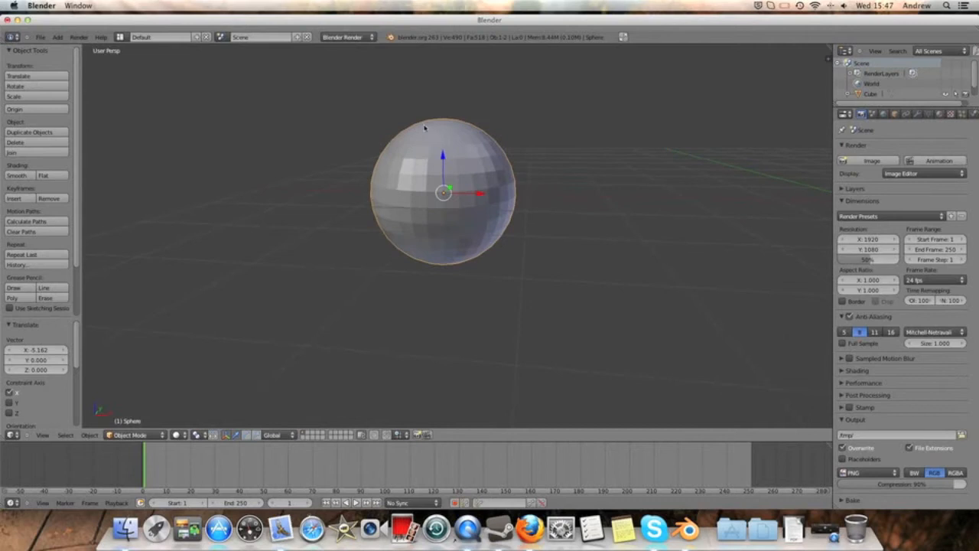
mouse_move(366, 294)
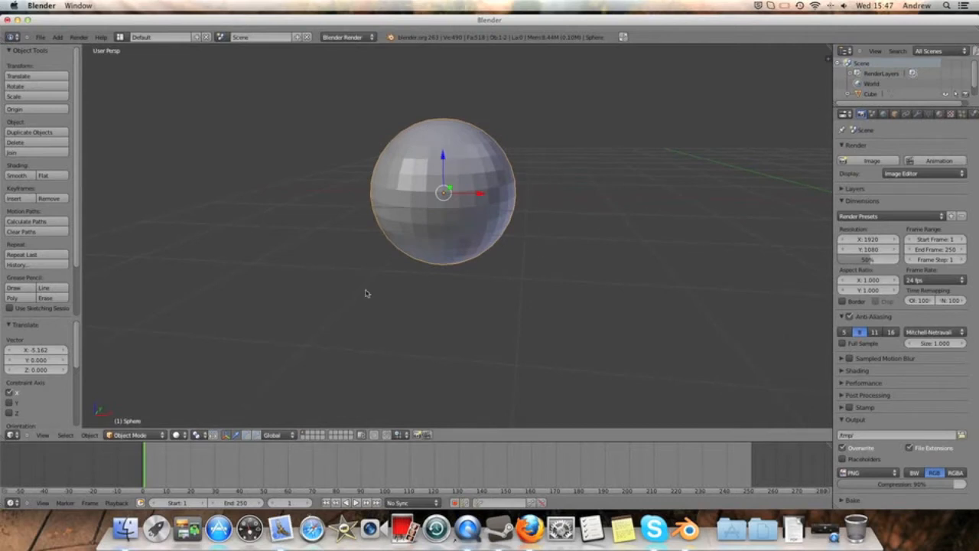
mouse_move(245, 373)
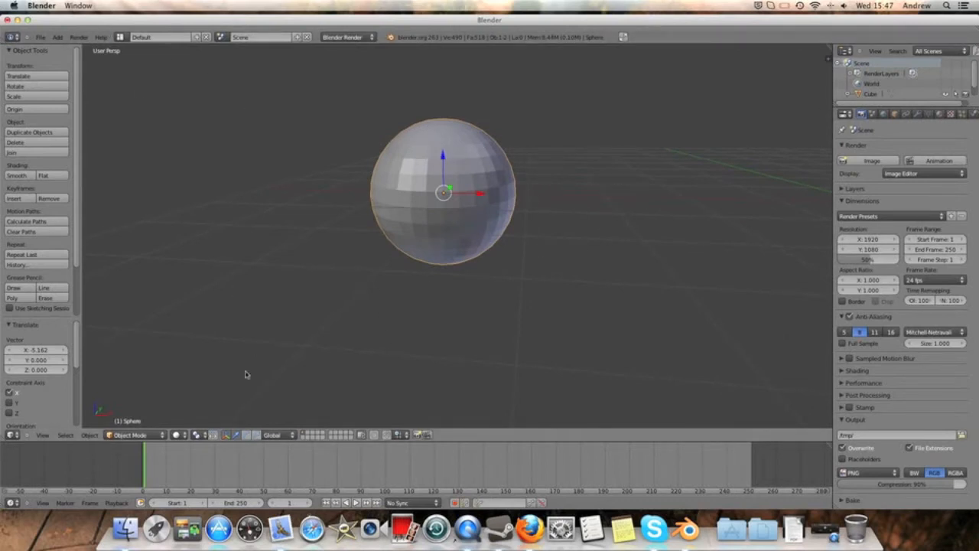
Step: Switch the sphere from Object Mode to Weight Paint mode via the mode dropdown
left_click(136, 434)
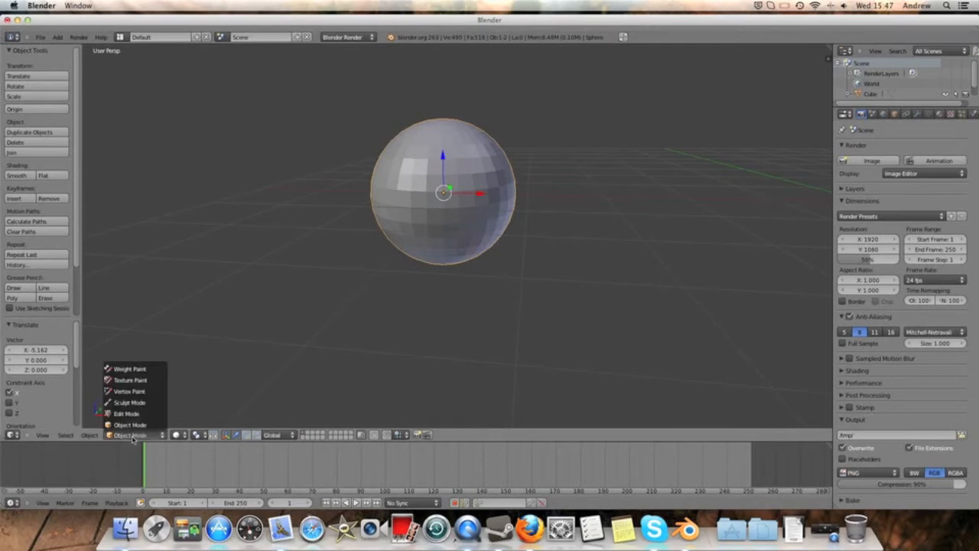
mouse_move(126, 413)
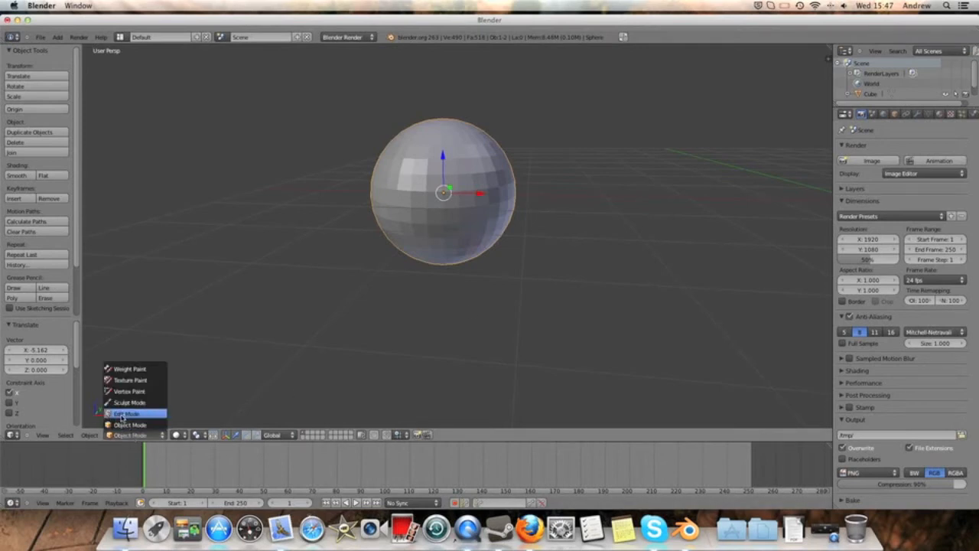
mouse_move(128, 368)
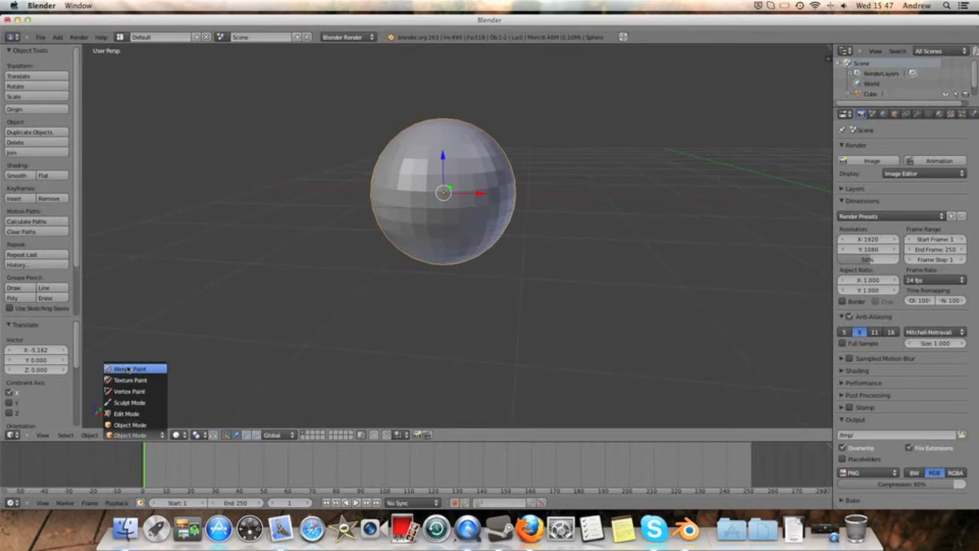
left_click(126, 369)
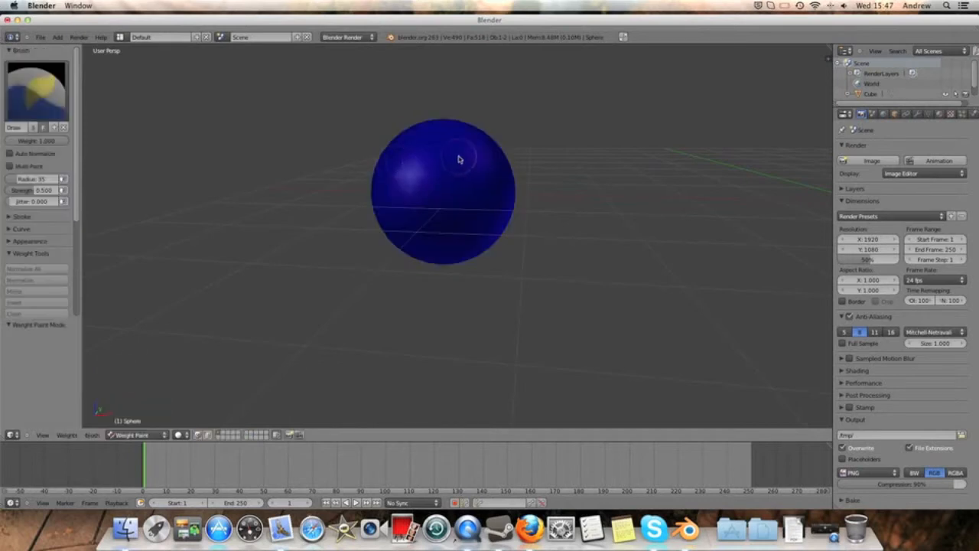
mouse_move(466, 199)
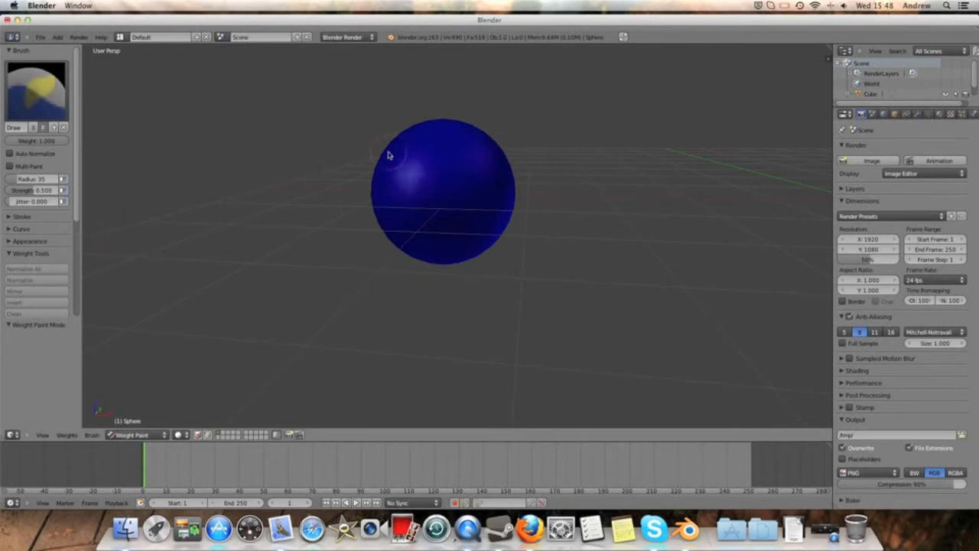
mouse_move(300, 161)
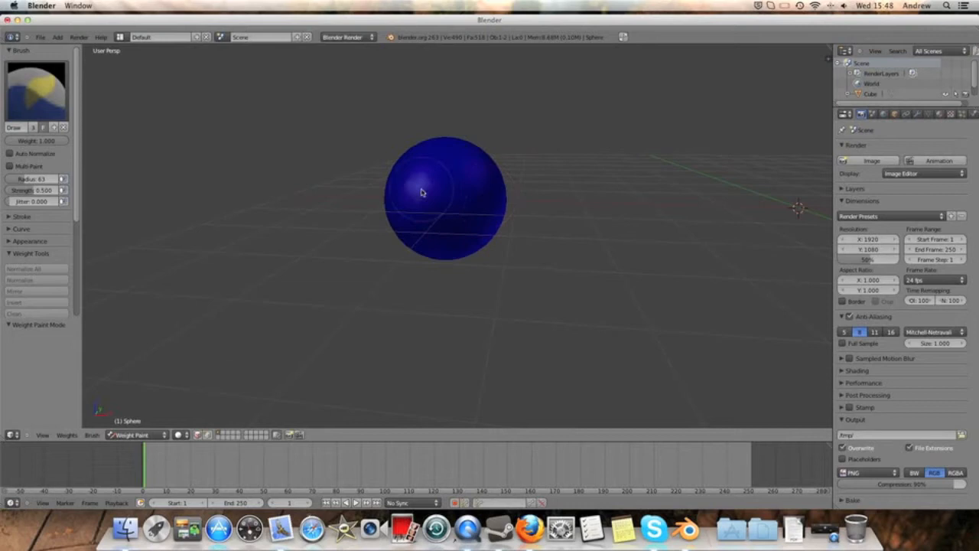
mouse_move(101, 184)
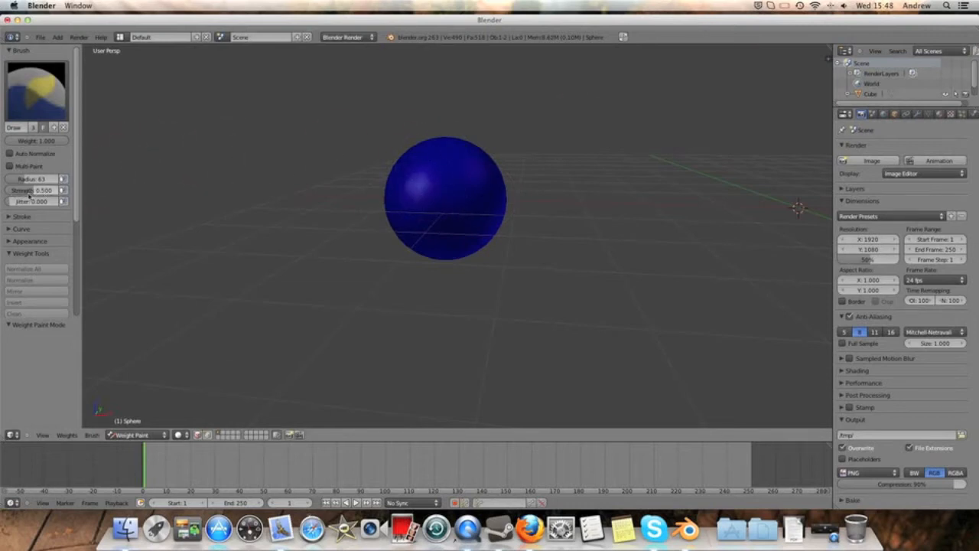
mouse_move(383, 145)
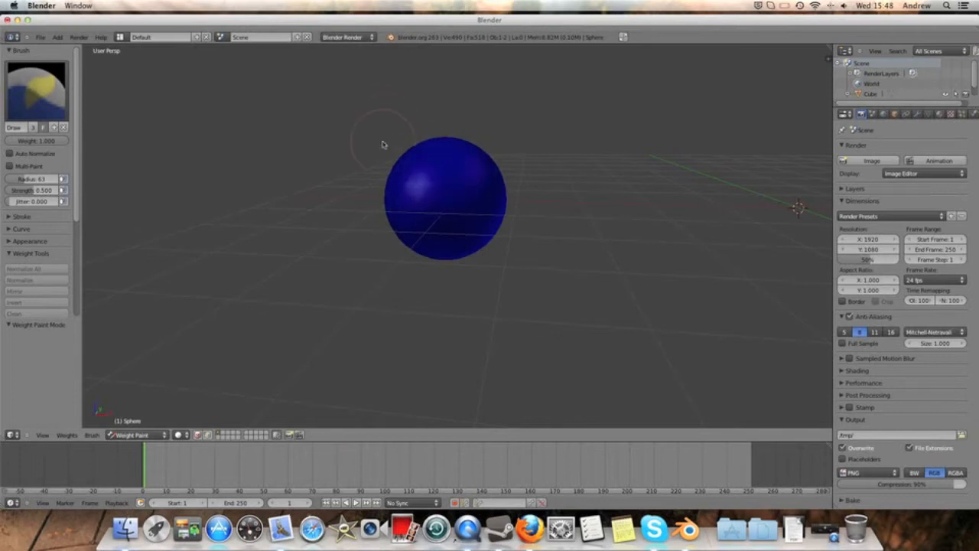
mouse_move(451, 192)
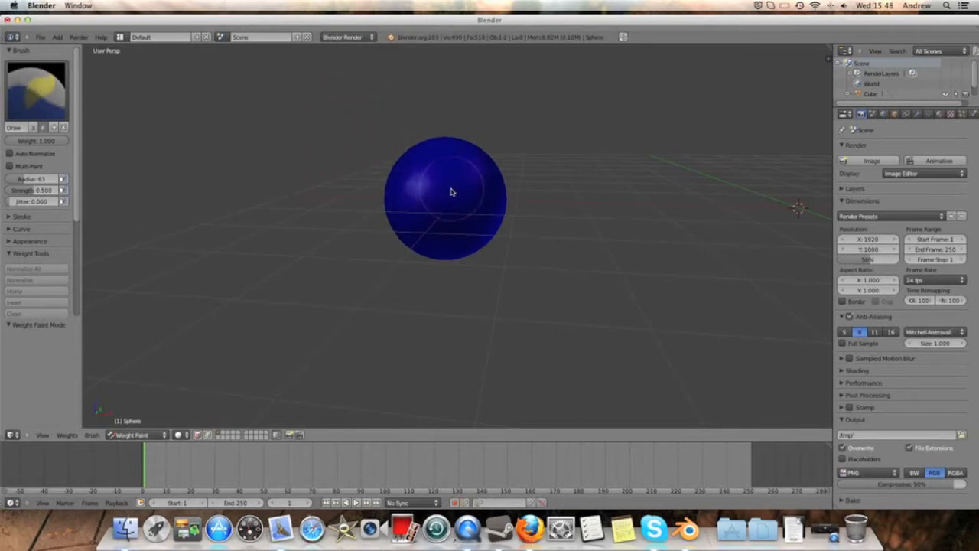
mouse_move(370, 171)
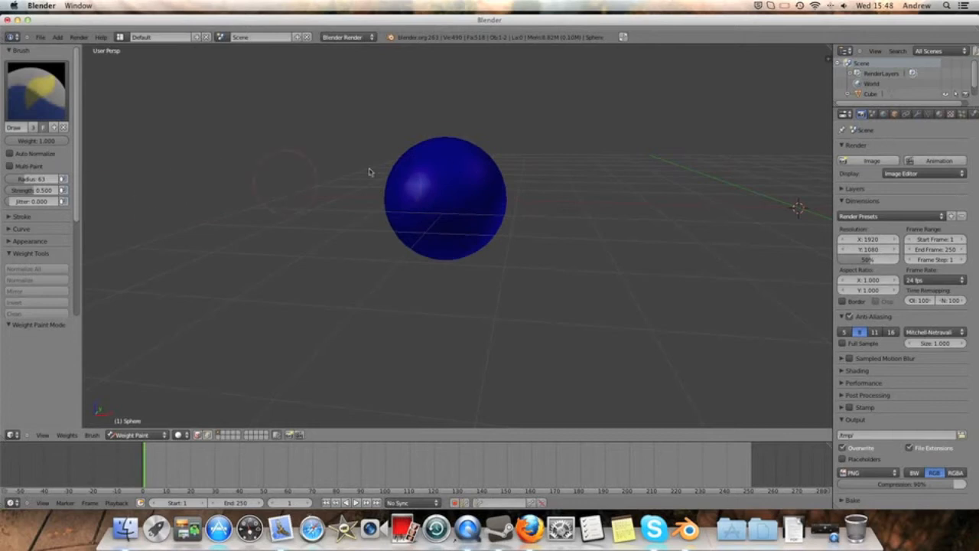
mouse_move(440, 169)
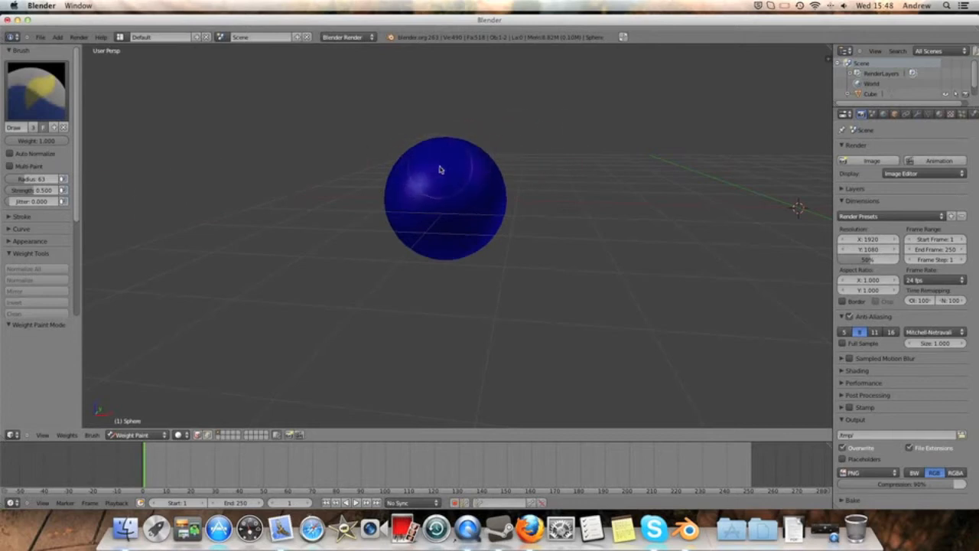
mouse_move(235, 165)
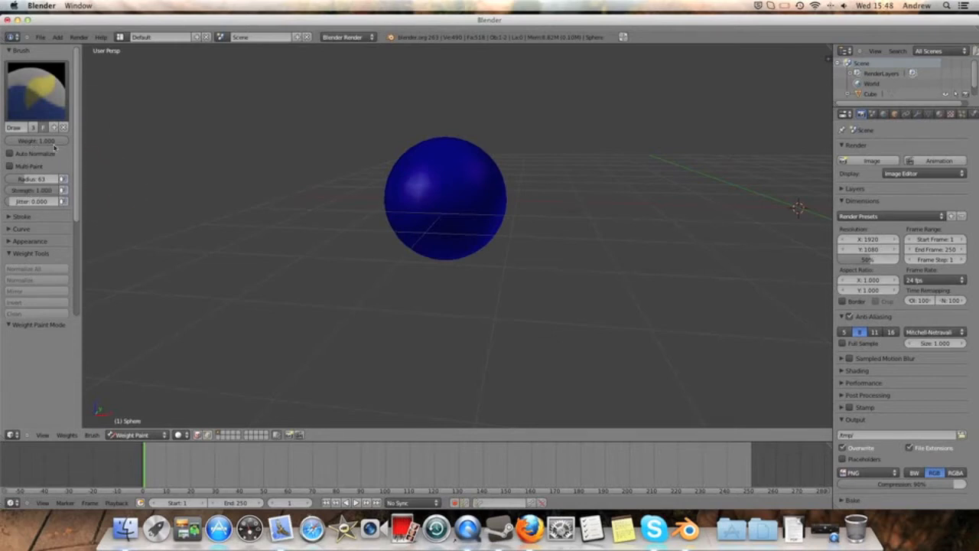
mouse_move(484, 187)
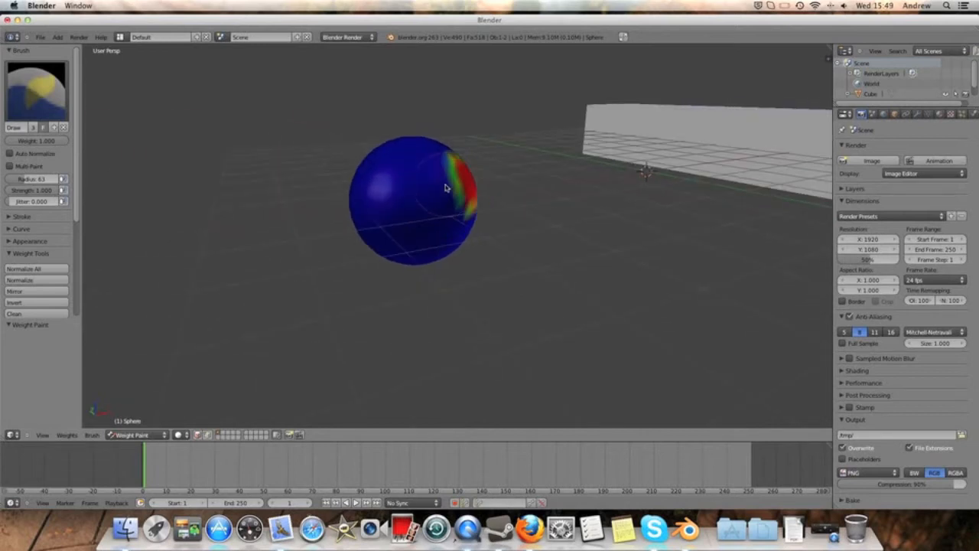
Step: Paint weight with the Draw brush over the sphere's right side, building a red and green patch
left_click_drag(447, 187, 428, 196)
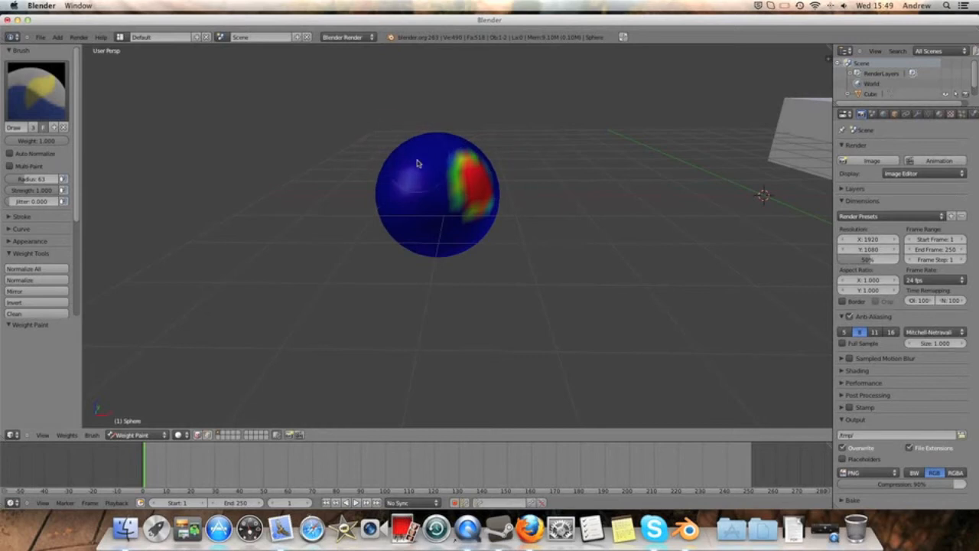
mouse_move(125, 147)
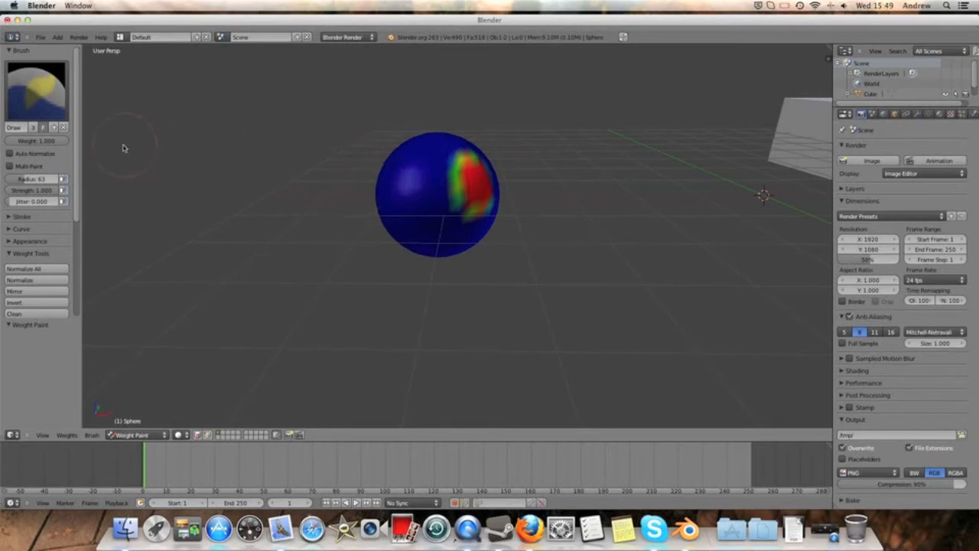
left_click(37, 141)
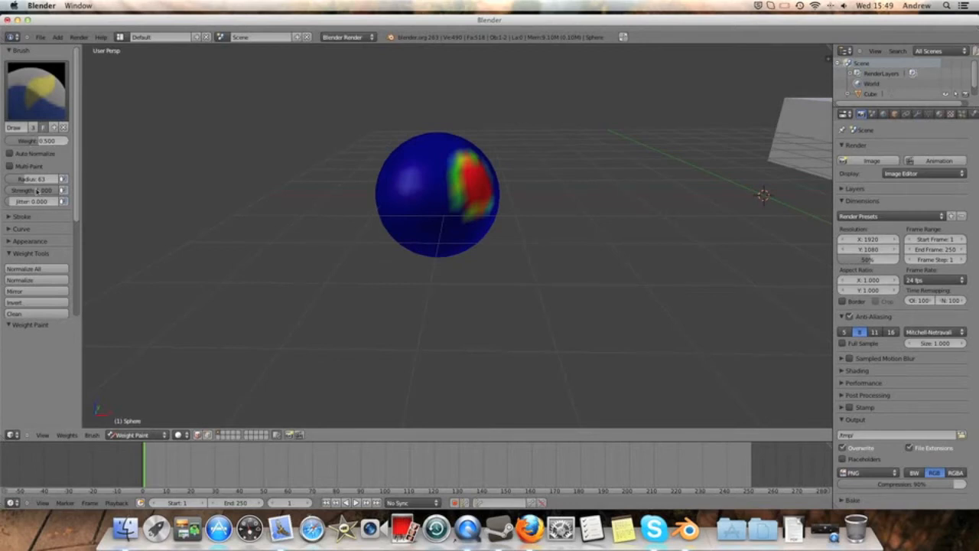
left_click(36, 190)
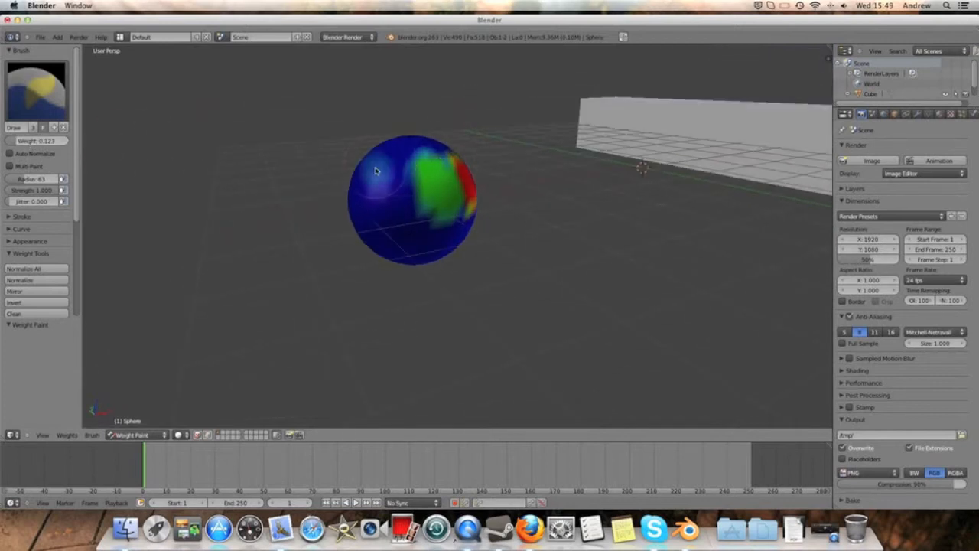
left_click_drag(375, 170, 395, 205)
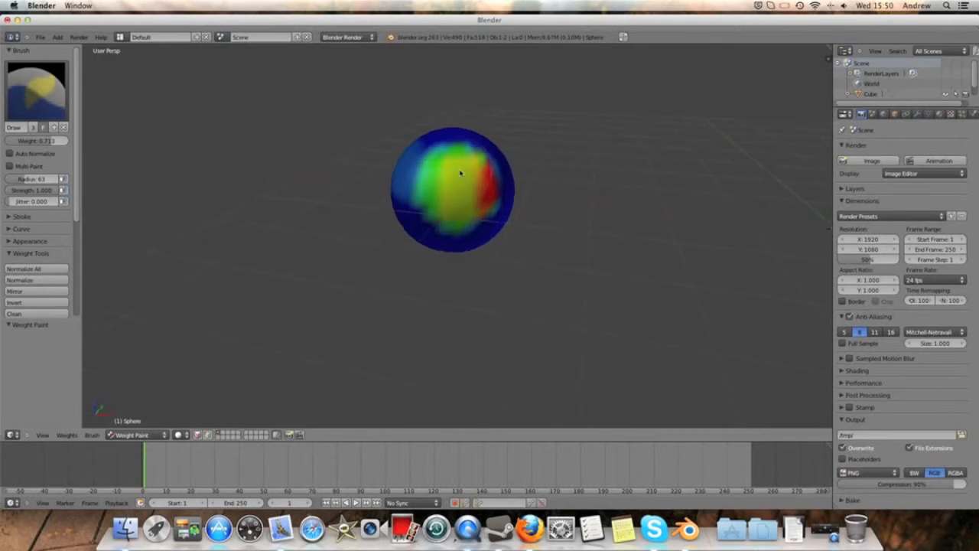
Step: Extend the painted weight across the front of the sphere into a broad green and yellow area
left_click_drag(459, 171, 364, 161)
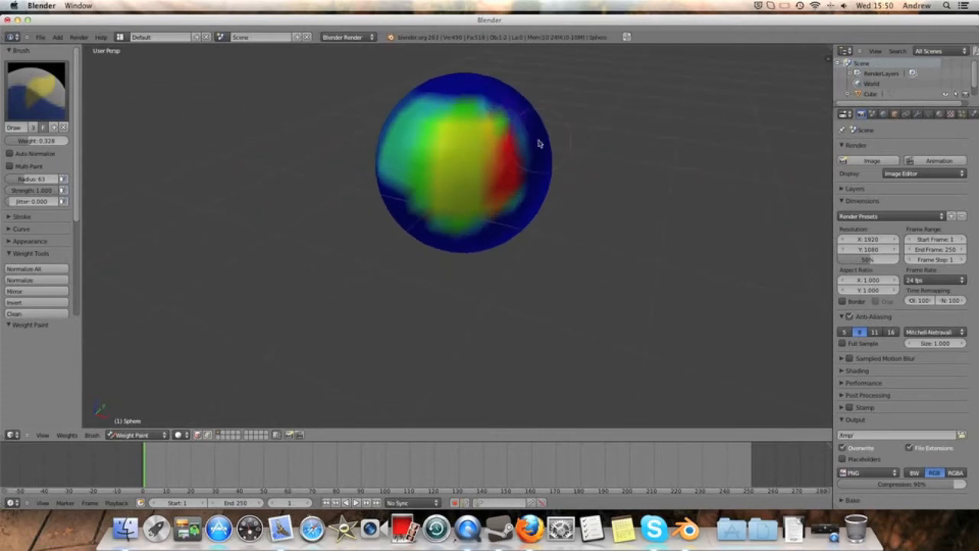
left_click_drag(539, 144, 609, 165)
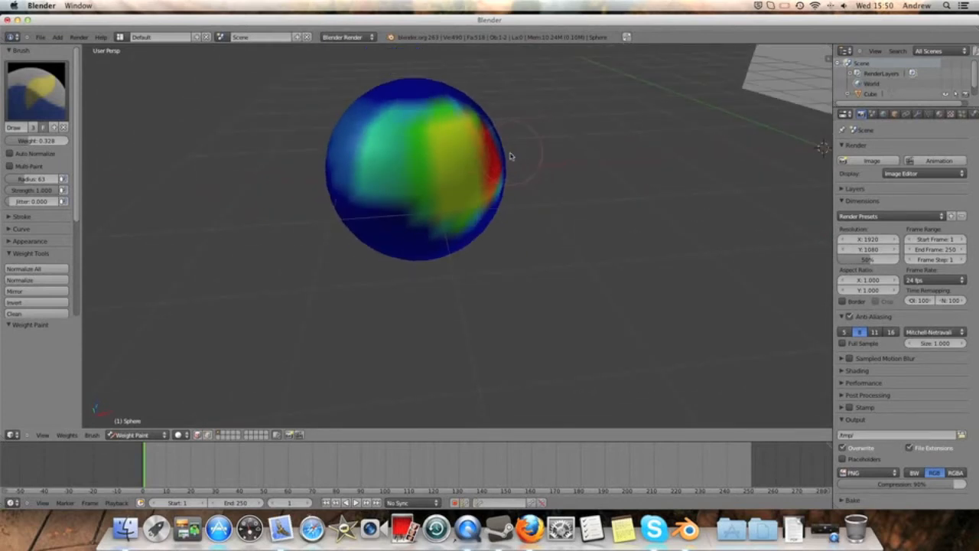
left_click_drag(511, 156, 327, 170)
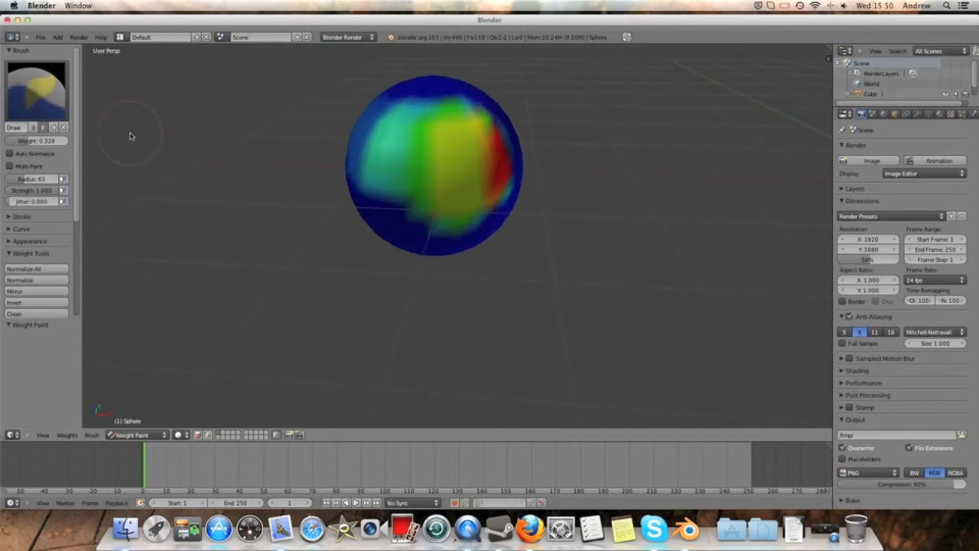
mouse_move(355, 152)
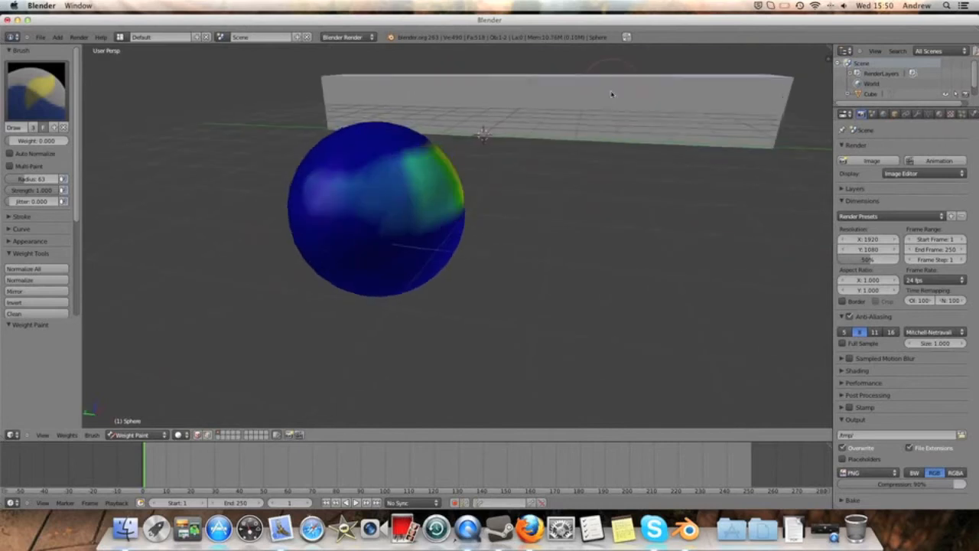
Step: Orbit to the back of the sphere and continue the weight into a band around its equator
left_click_drag(612, 95, 497, 144)
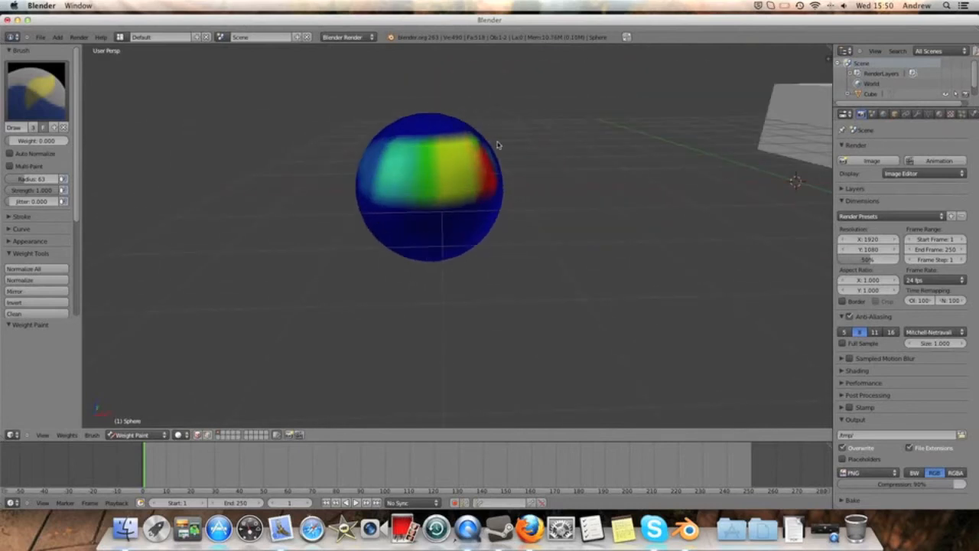
left_click(37, 87)
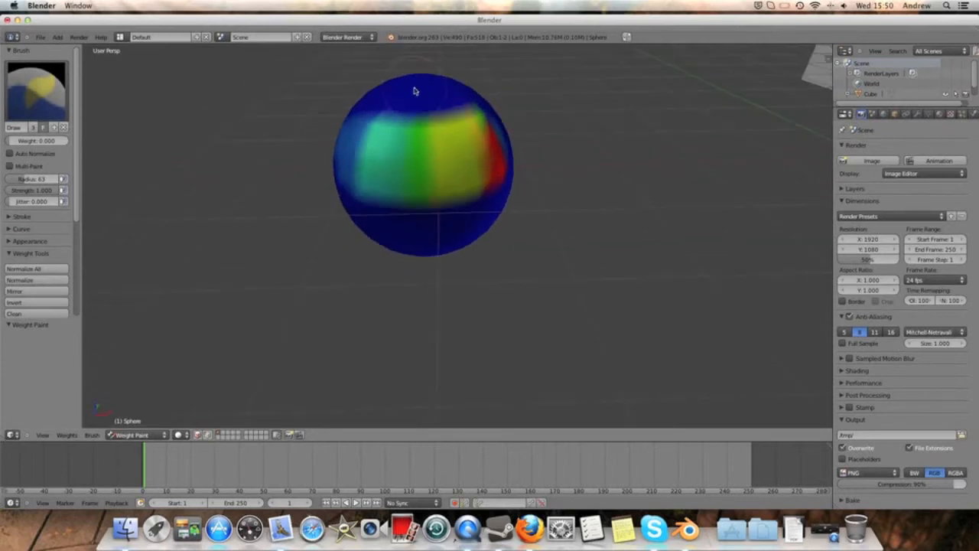
Step: Switch to the Blur brush and soften the lower edge of the weight band
left_click(37, 87)
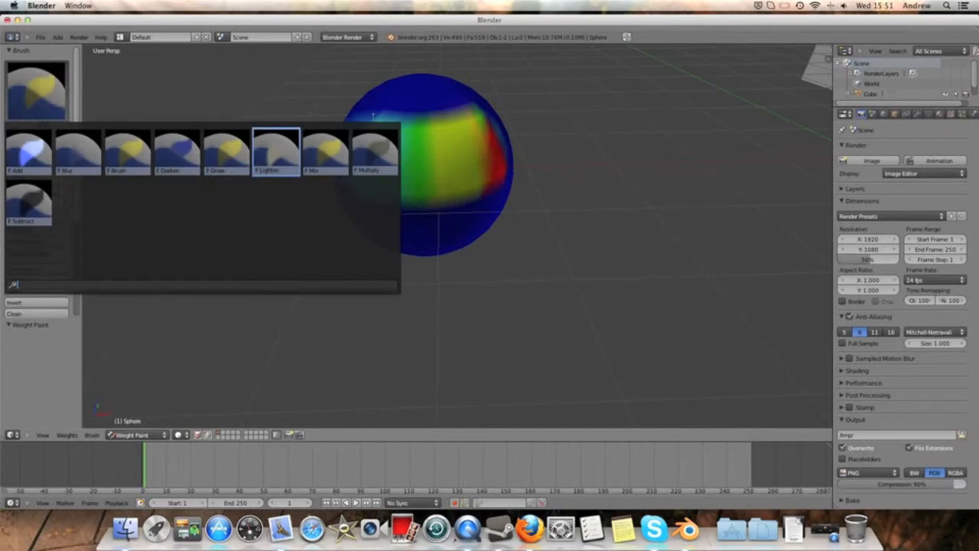
left_click(77, 150)
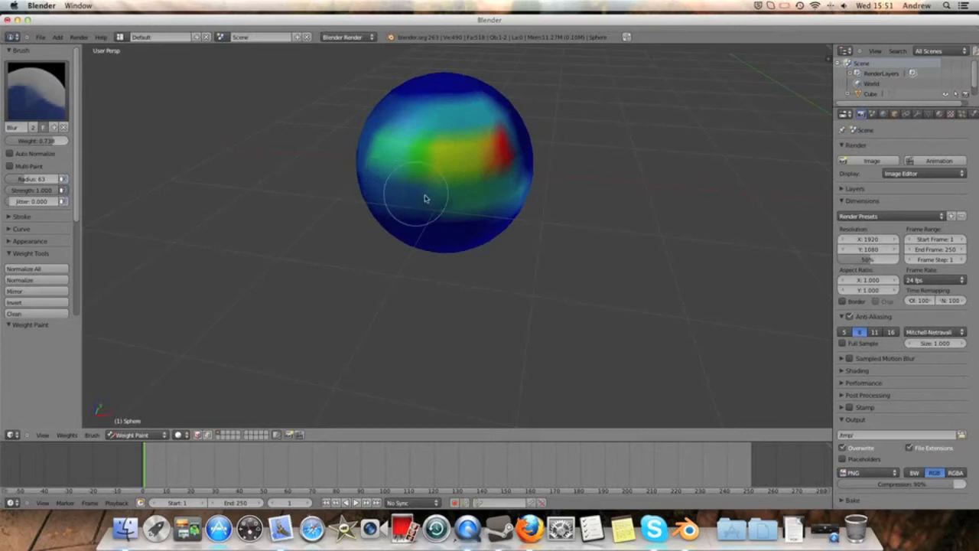
left_click_drag(425, 199, 539, 171)
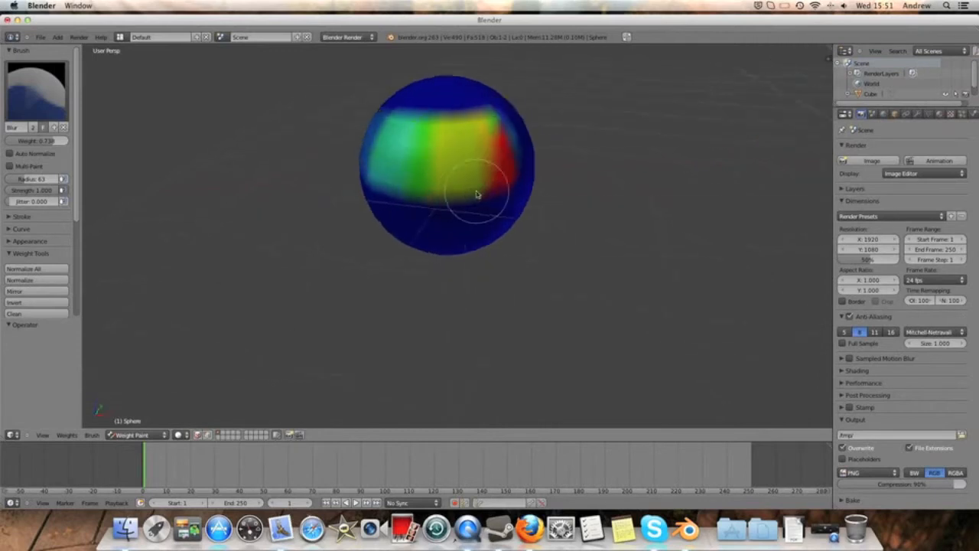
Step: Open the brush selector to change to the Add brush for strengthening the band
left_click(34, 87)
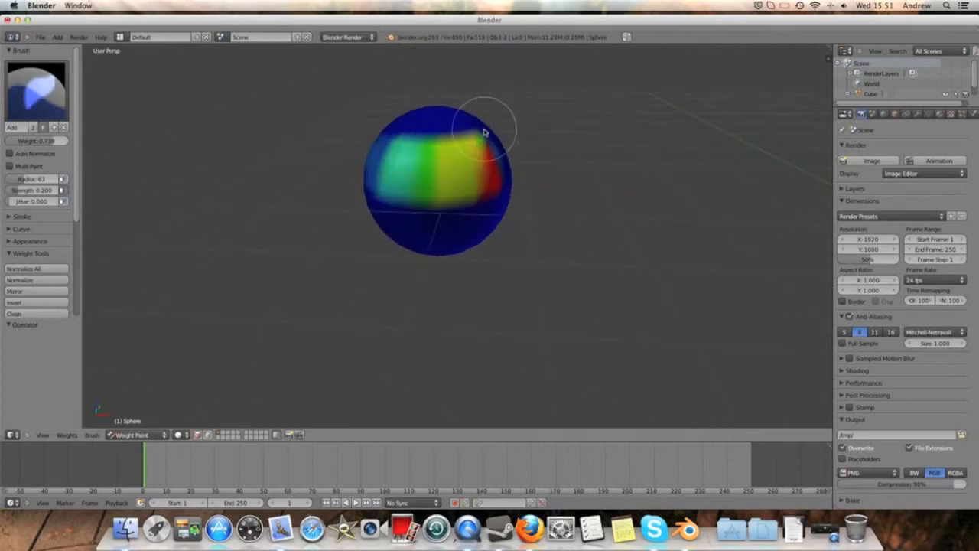
mouse_move(436, 131)
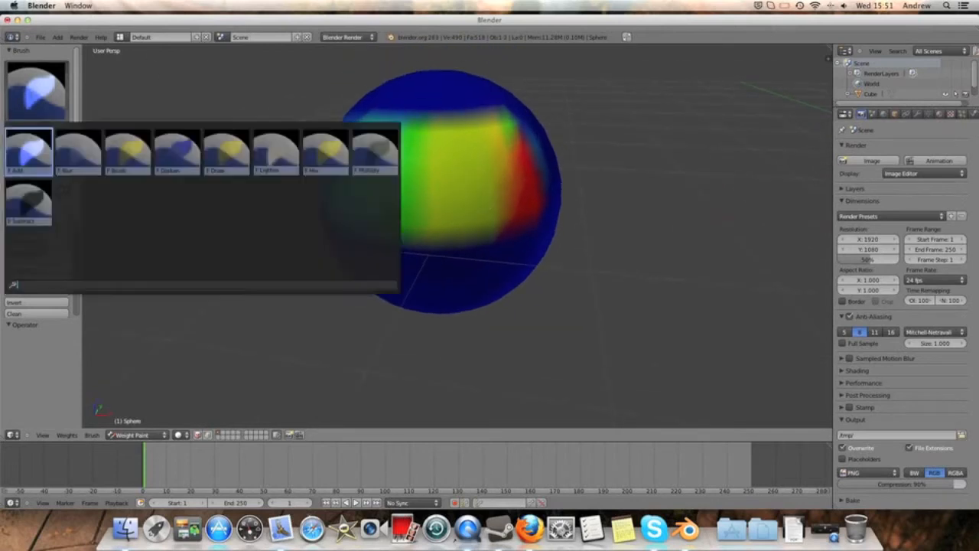
left_click(28, 150)
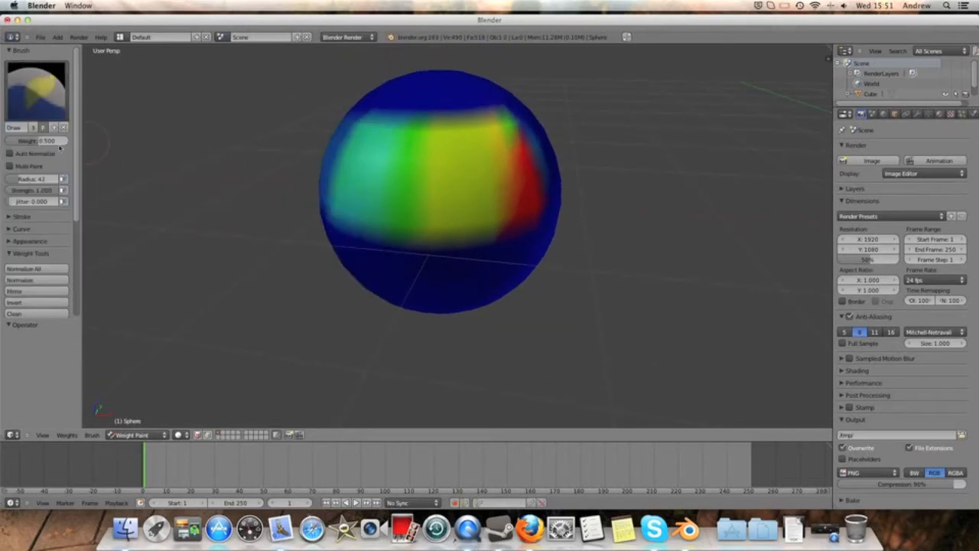
left_click(536, 161)
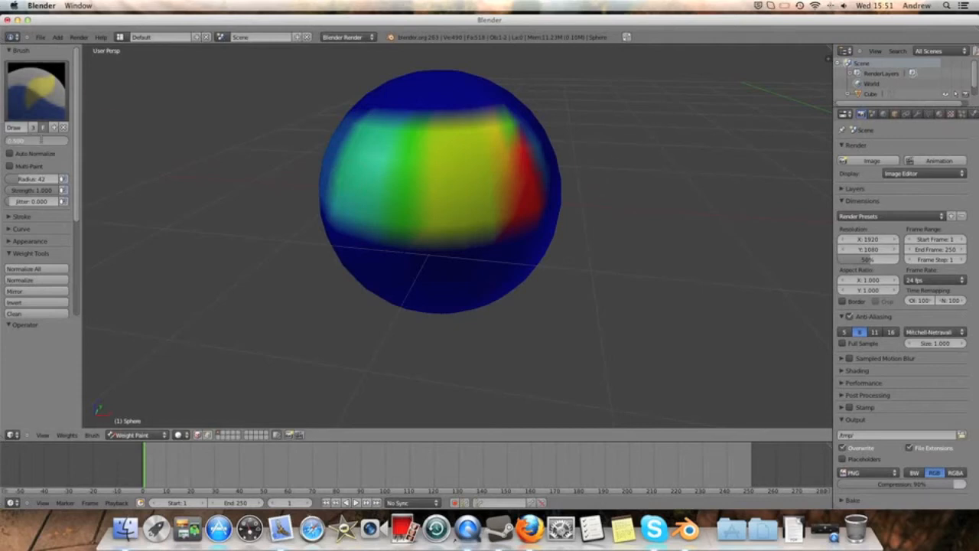
left_click(37, 90)
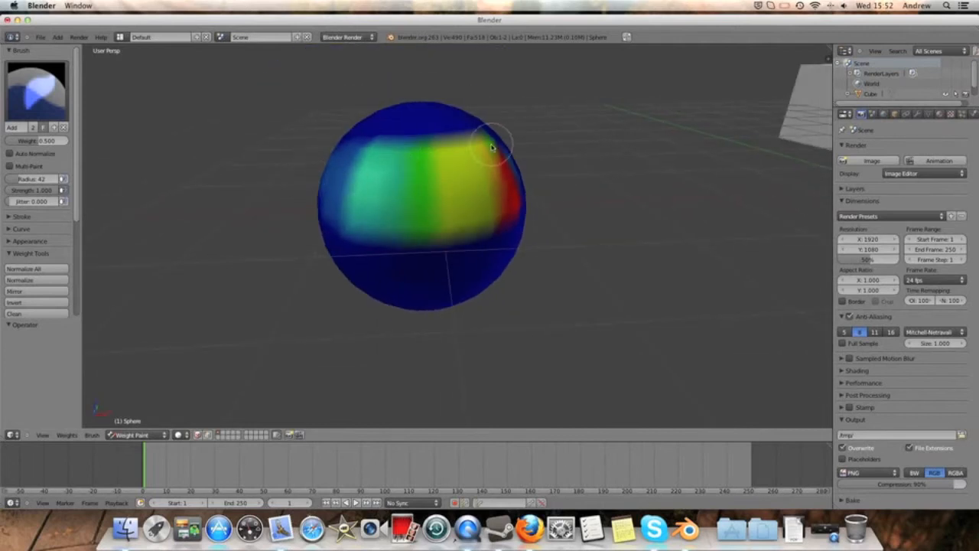
left_click_drag(490, 147, 483, 181)
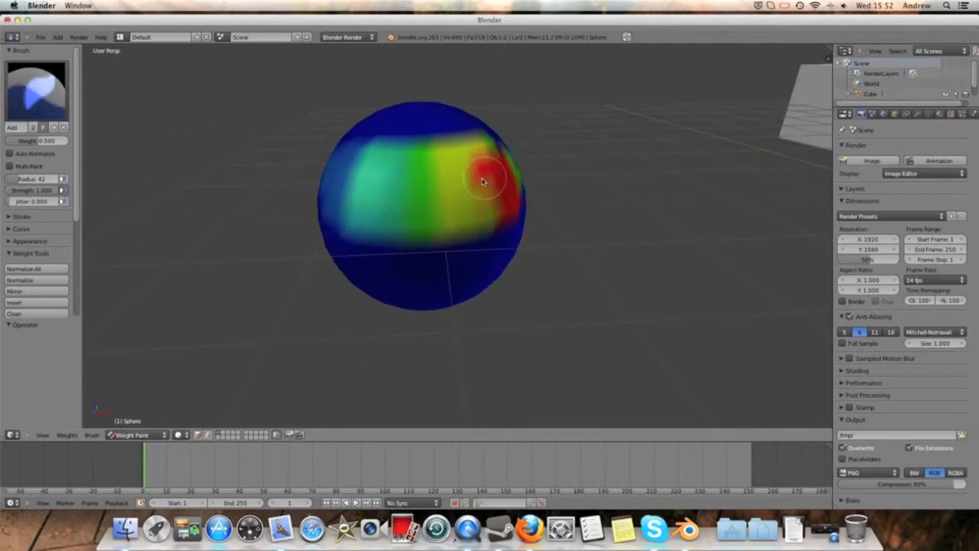
left_click_drag(482, 181, 410, 191)
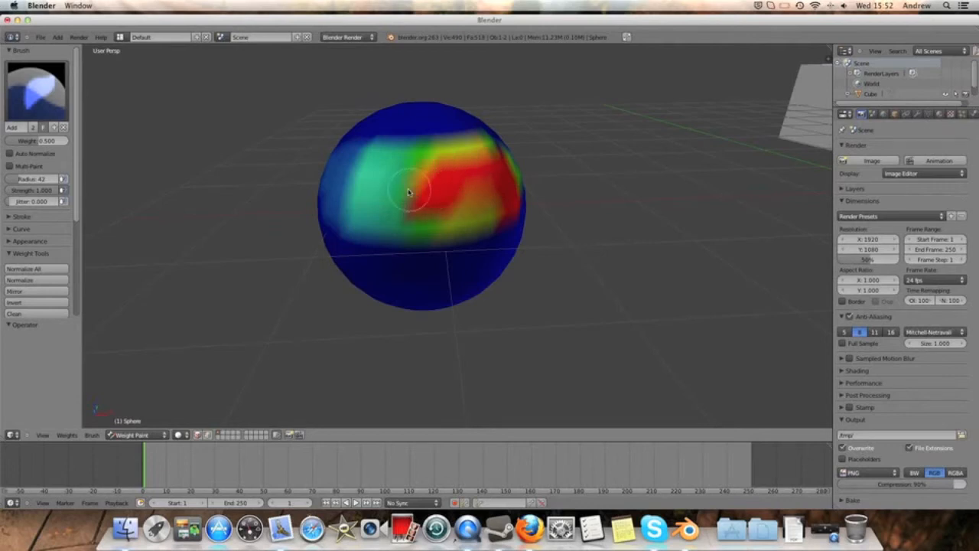
left_click_drag(410, 192, 306, 186)
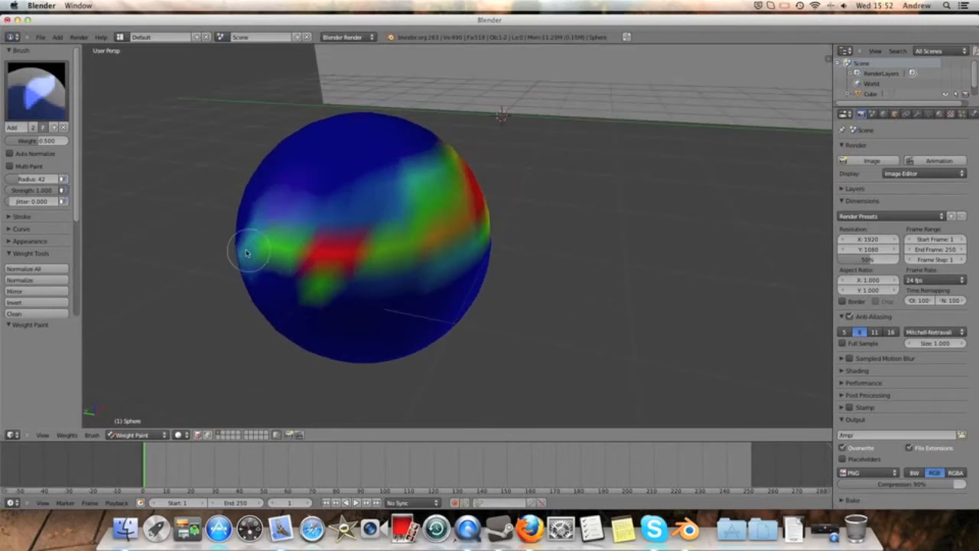
left_click_drag(248, 252, 319, 228)
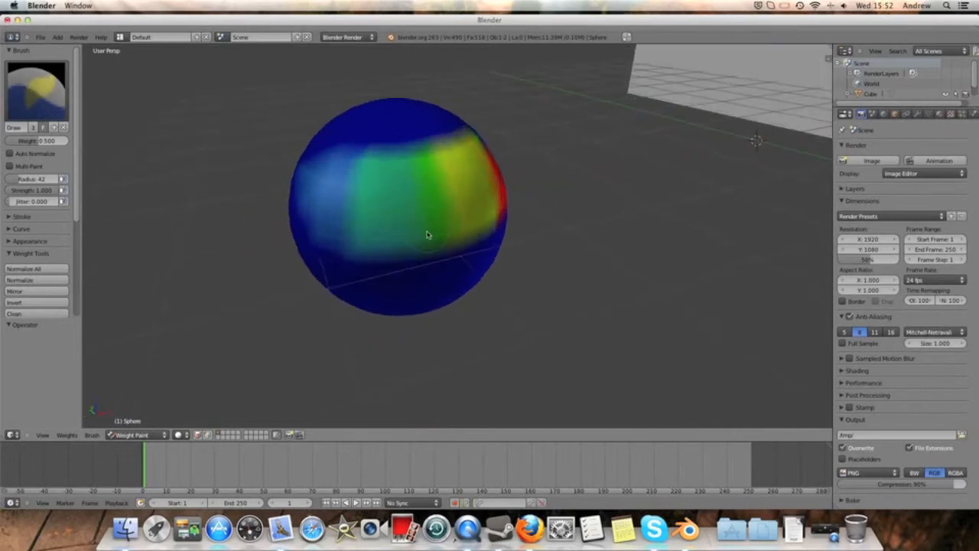
left_click_drag(429, 232, 548, 217)
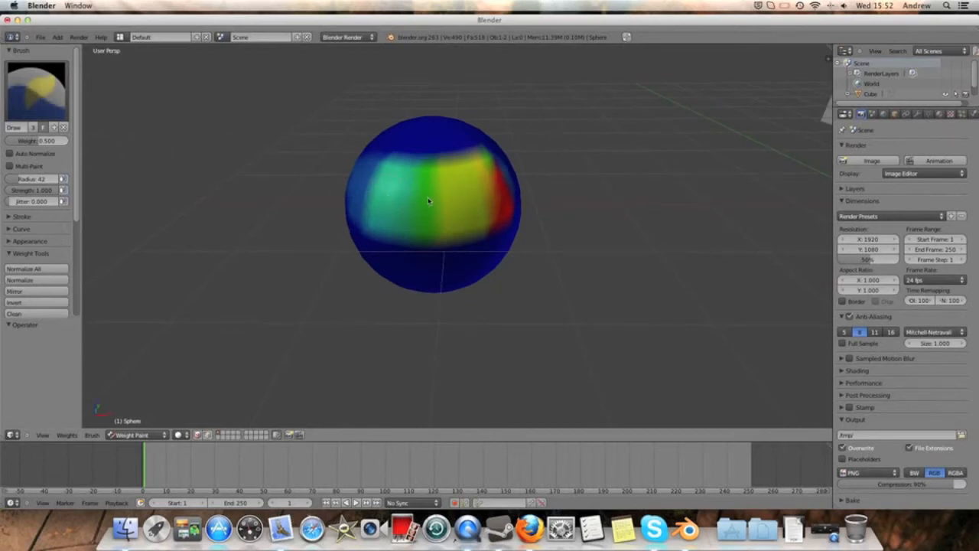
mouse_move(134, 144)
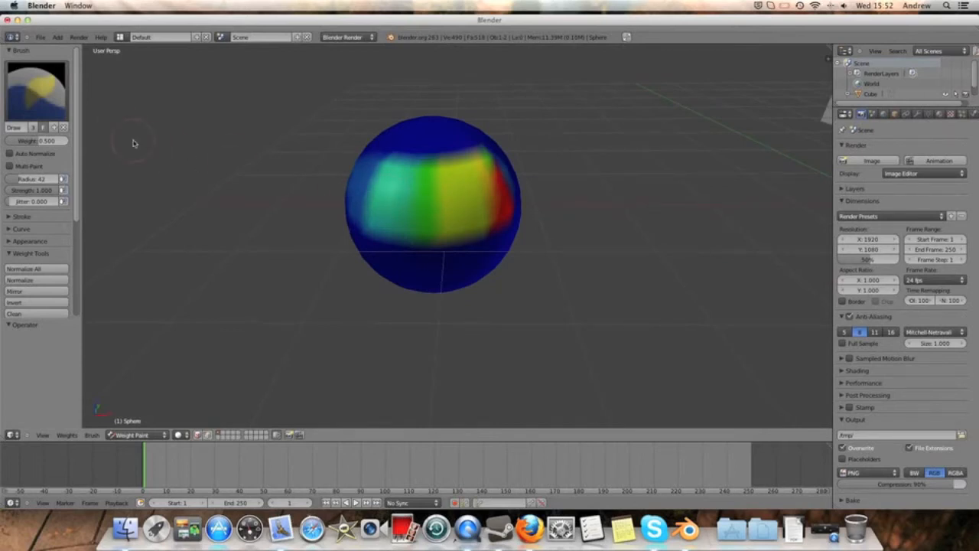
Step: Paint more weight along the band, across the surface and onto the top of the sphere
left_click(37, 87)
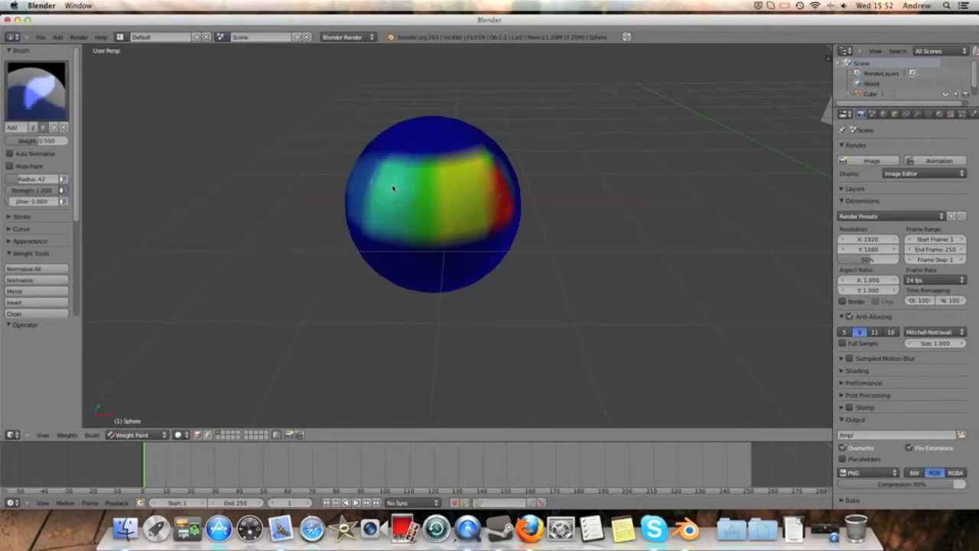
left_click_drag(390, 186, 523, 181)
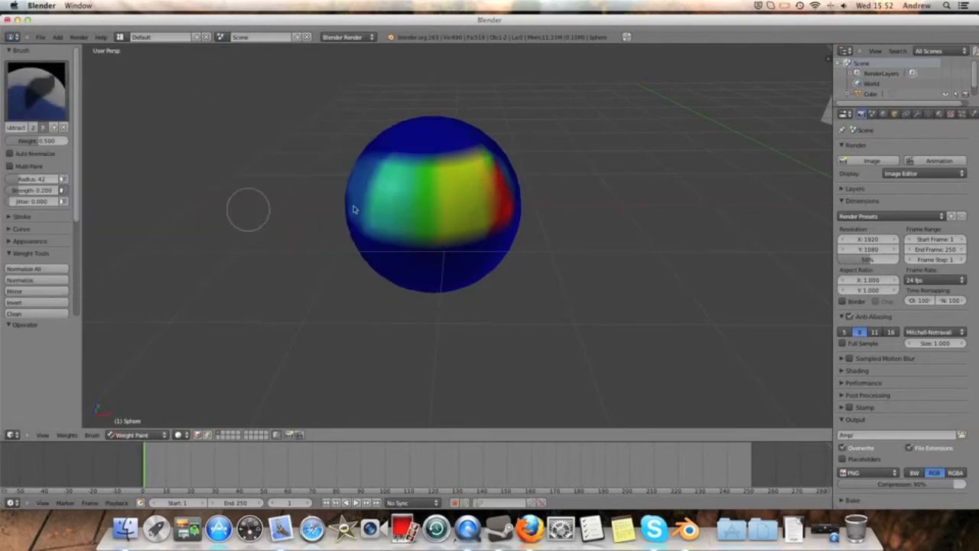
mouse_move(527, 235)
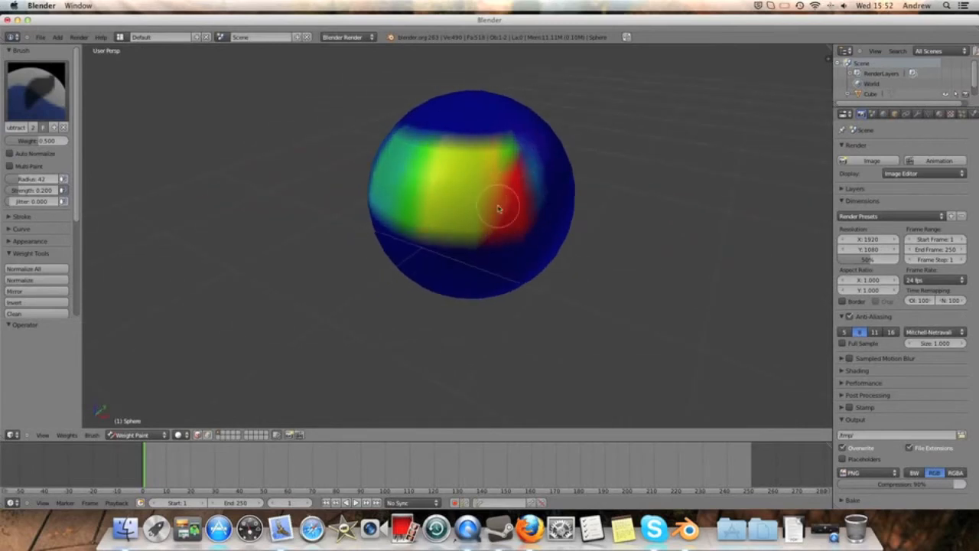
left_click_drag(498, 208, 535, 161)
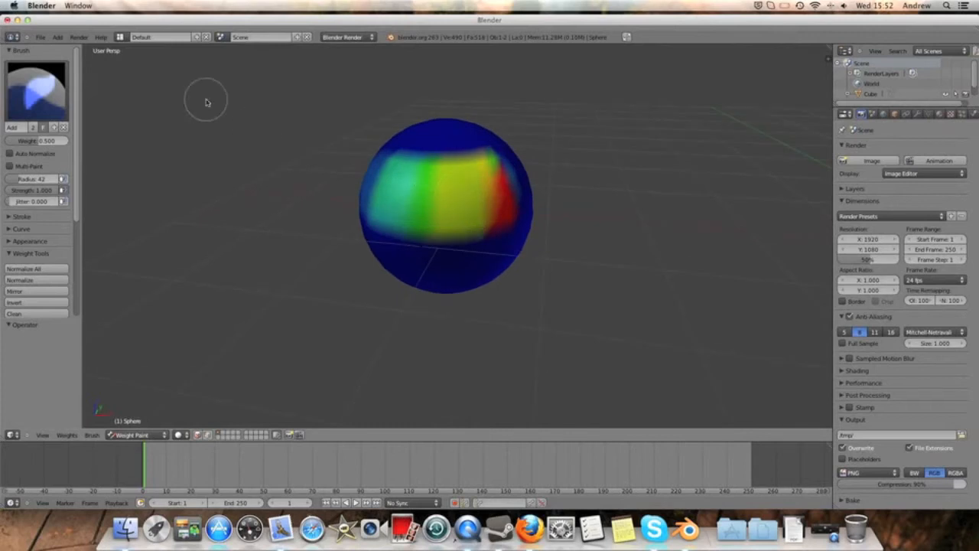
left_click(36, 90)
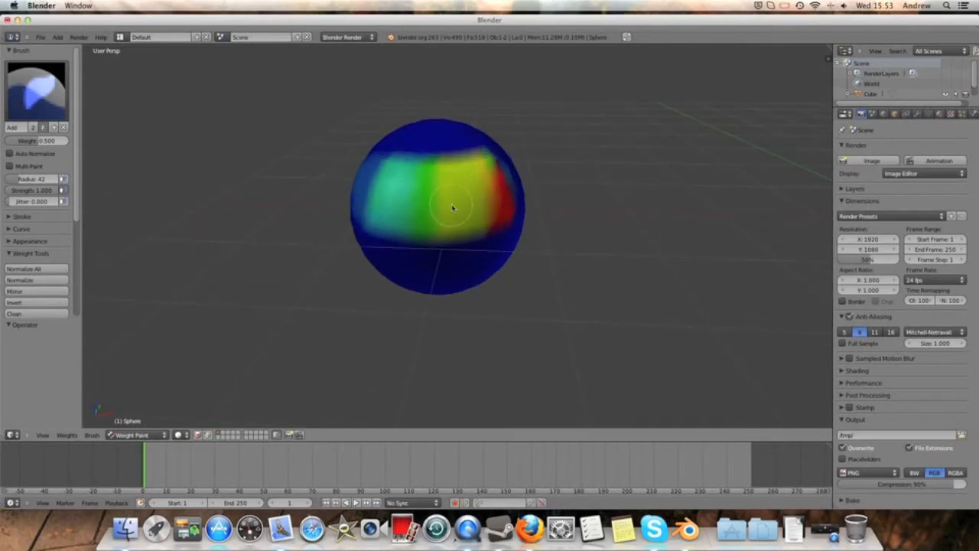
mouse_move(331, 166)
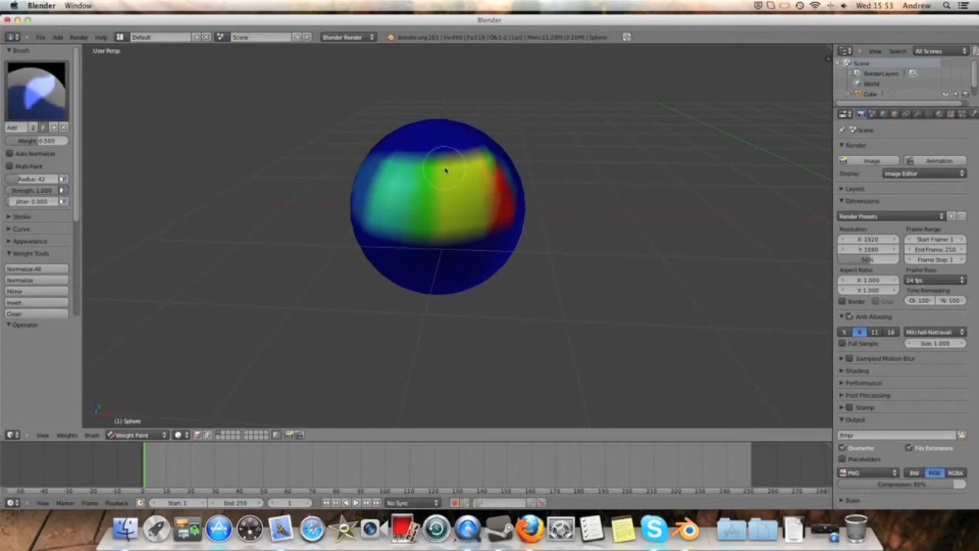
left_click_drag(444, 168, 420, 191)
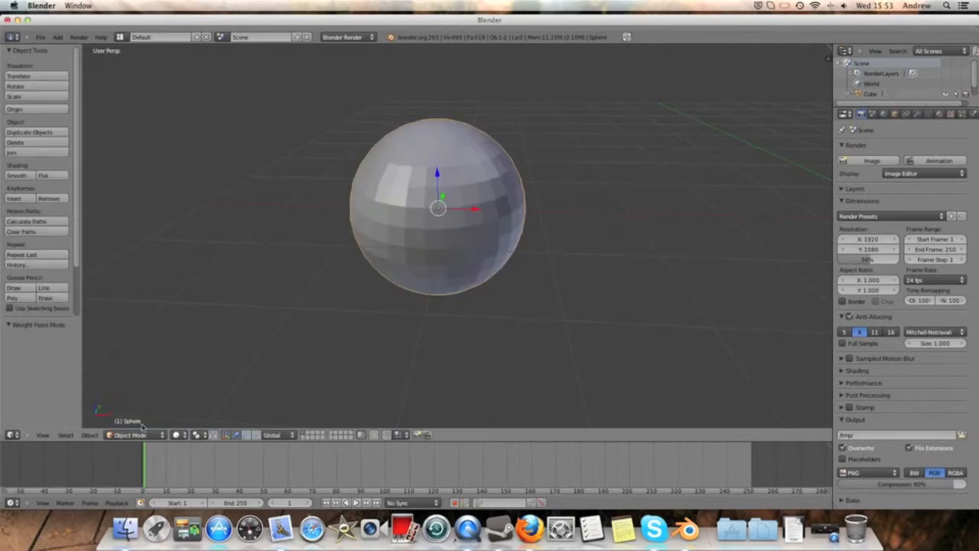
Step: Show the sphere's vertex group 'Group' in Object Data properties and enter Edit Mode
left_click(929, 114)
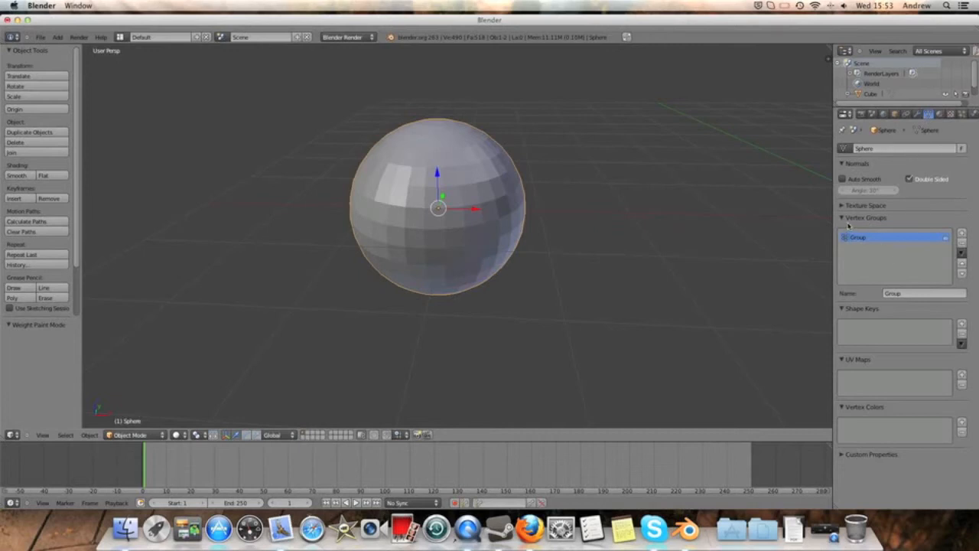
mouse_move(810, 211)
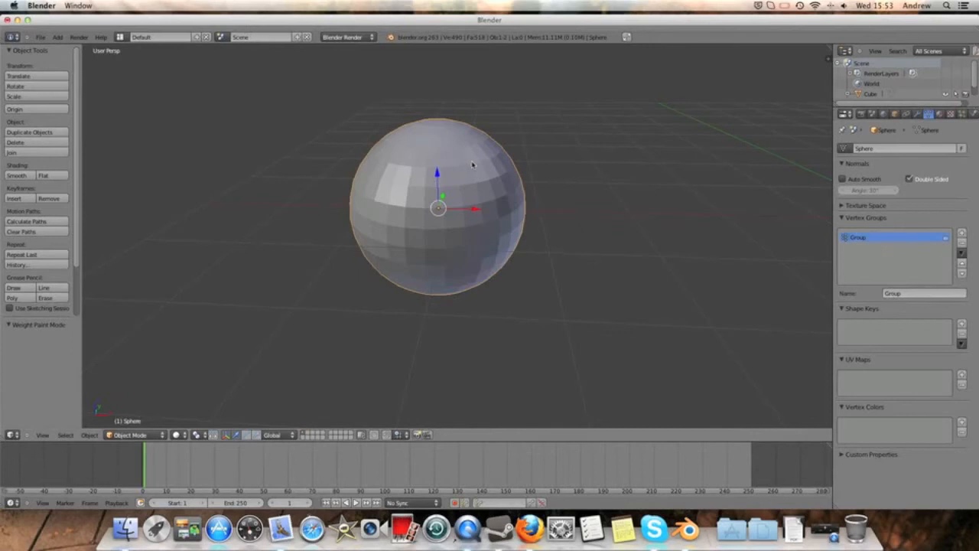
key("Tab")
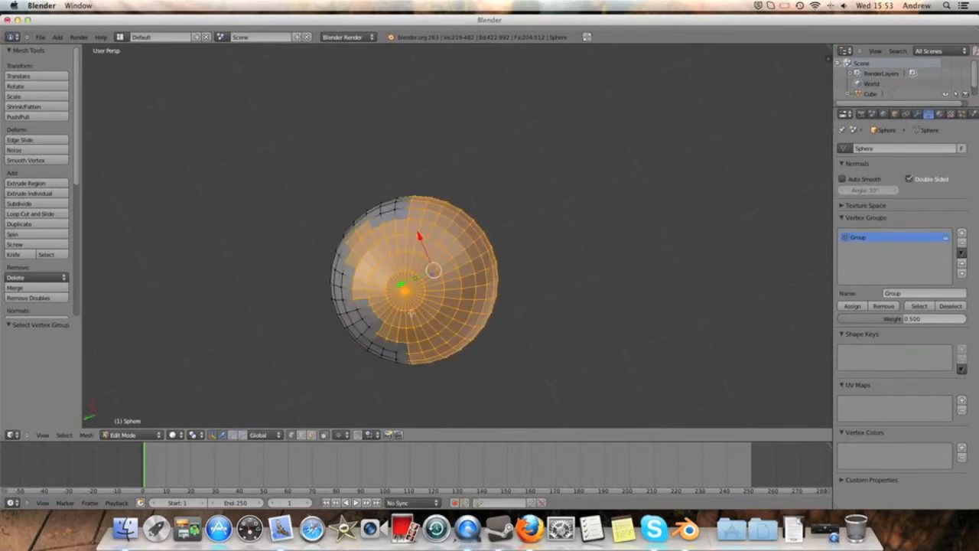
Step: Orbit around the sphere and return it to Object Mode
left_click_drag(413, 273, 413, 206)
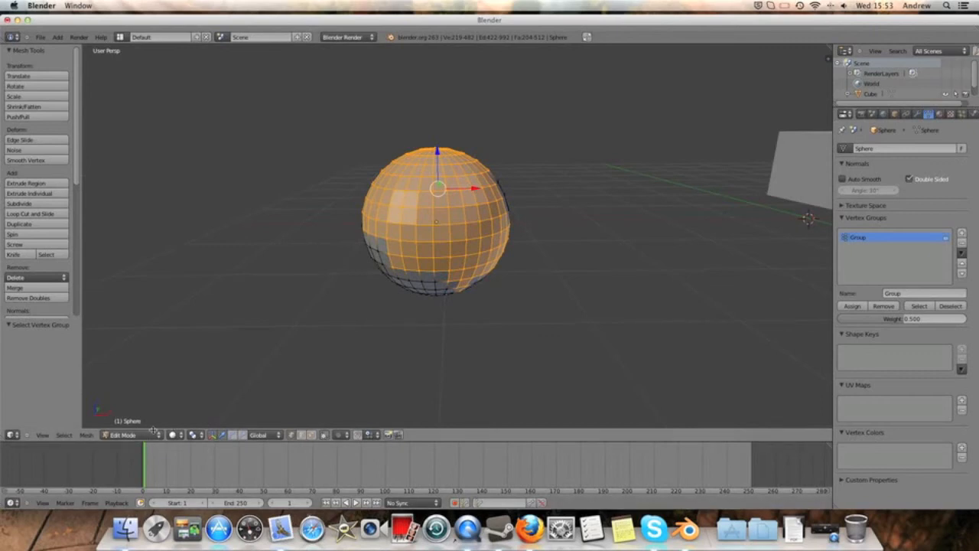
left_click(126, 435)
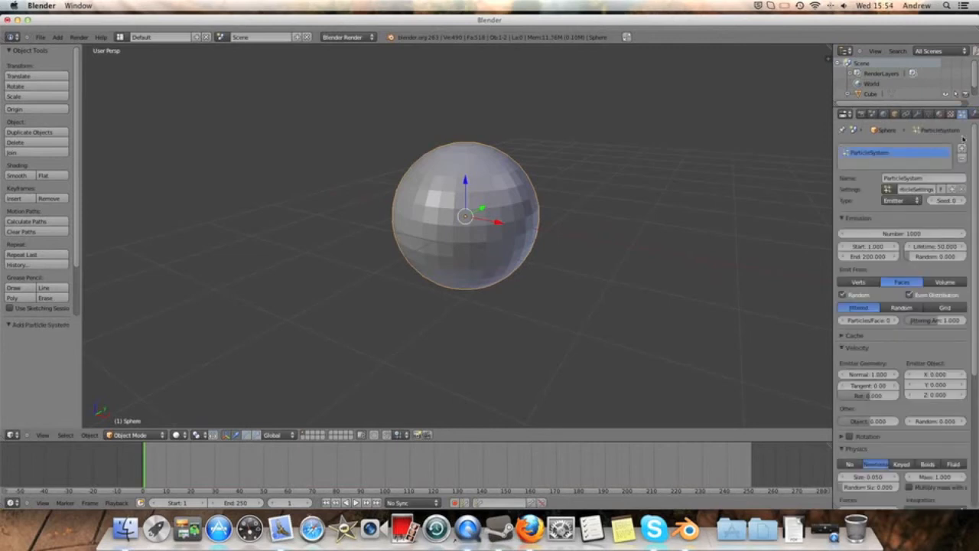
Step: Scale the default cube along one axis into a long rectangular bar
left_click(901, 198)
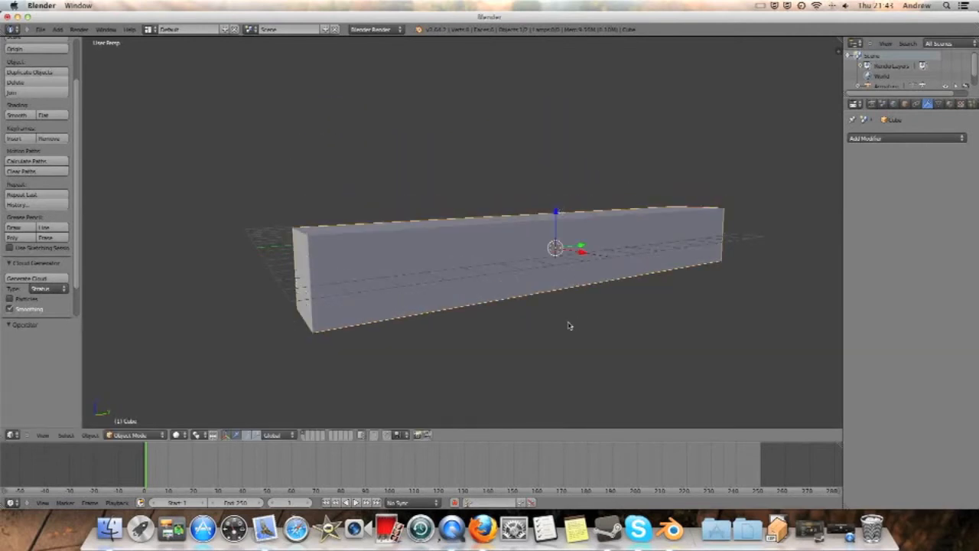
Step: Show the interaction-mode list for the long bar in the 3D view header
left_click(135, 435)
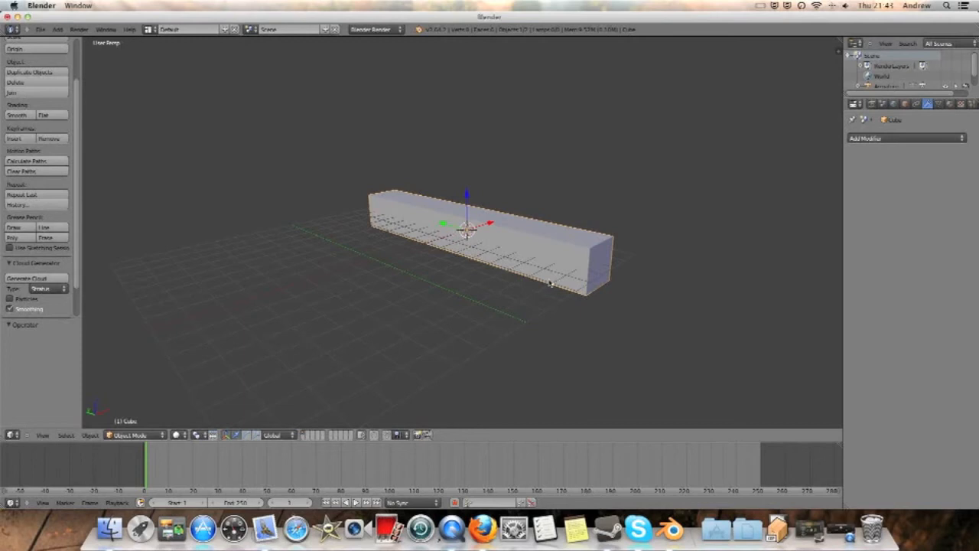
left_click(136, 435)
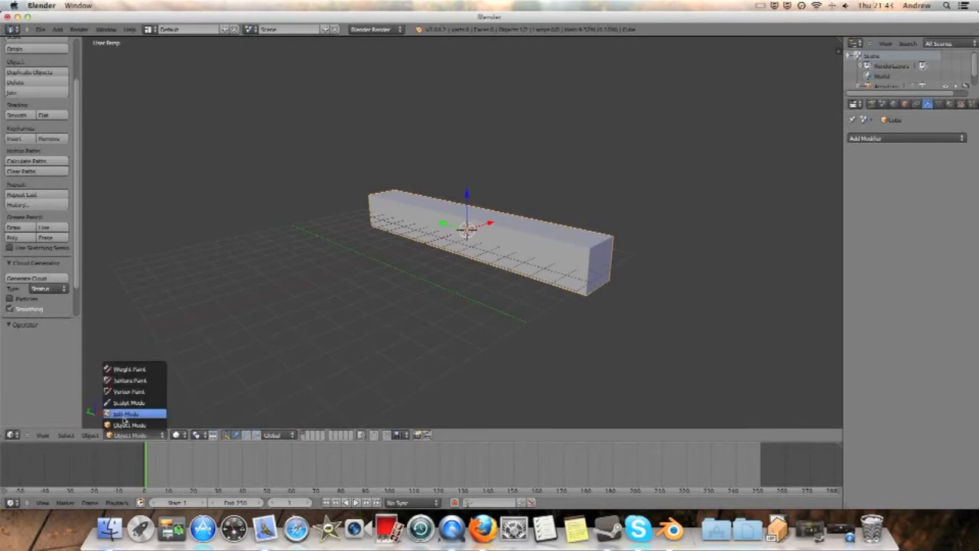
Step: Put the long bar into Edit Mode for adding loop cuts
left_click(125, 413)
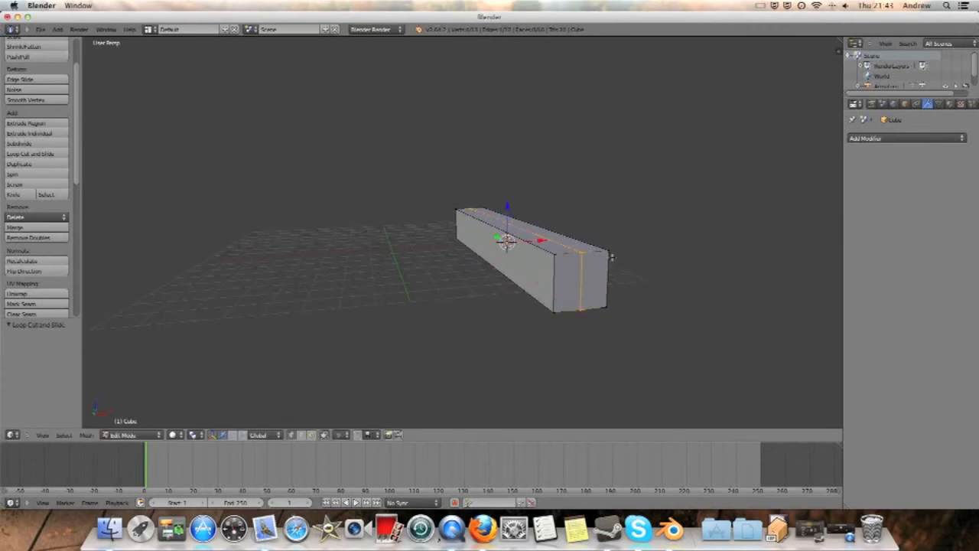
mouse_move(569, 272)
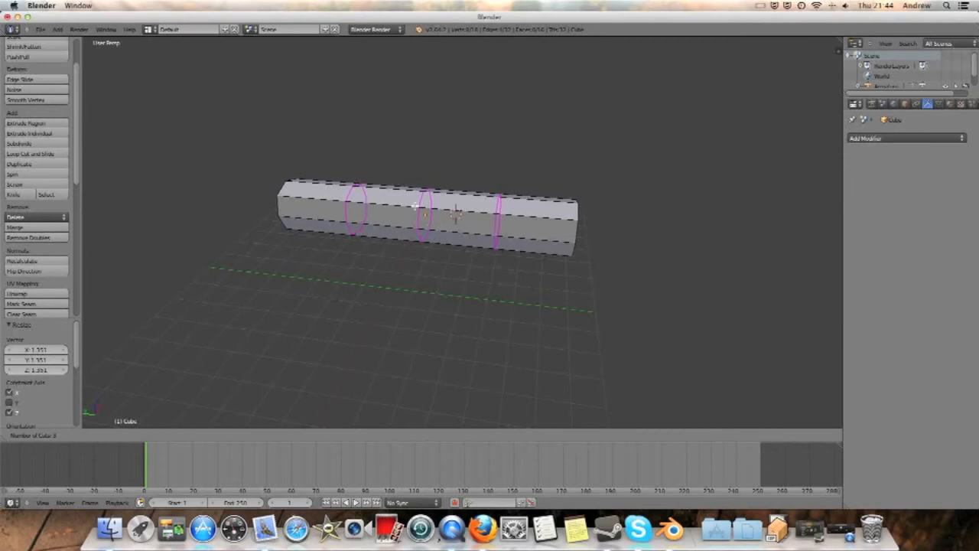
mouse_move(468, 211)
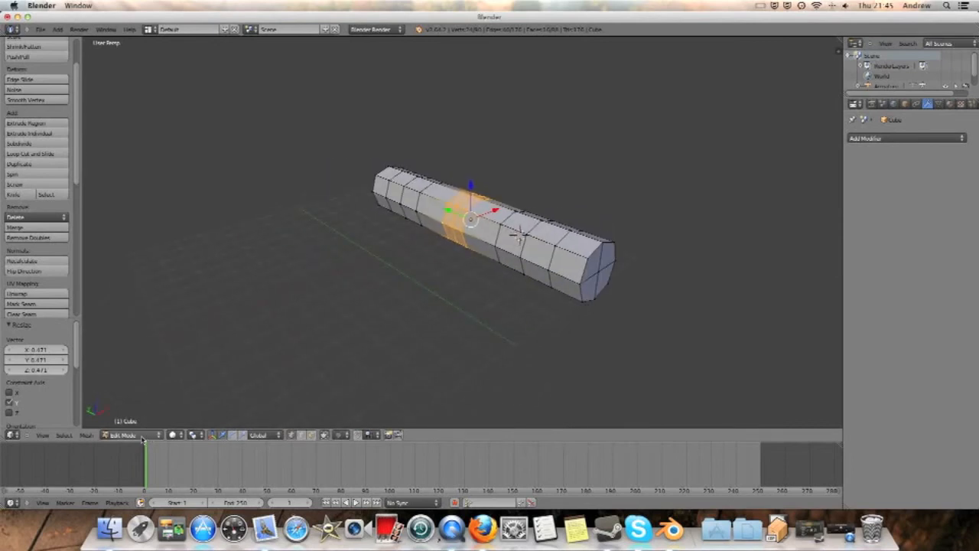
Step: With the bar divided by loop cuts, show the mode list again
left_click(122, 435)
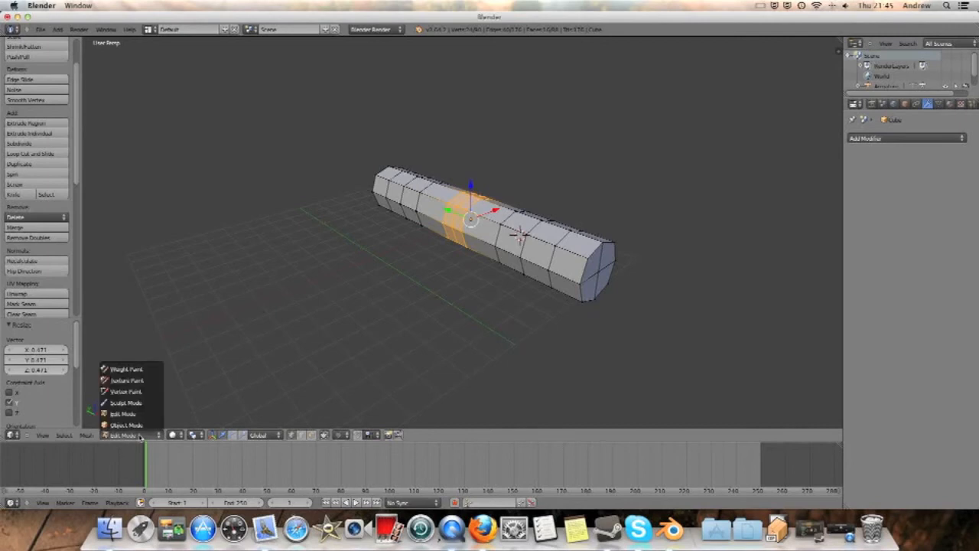
mouse_move(126, 403)
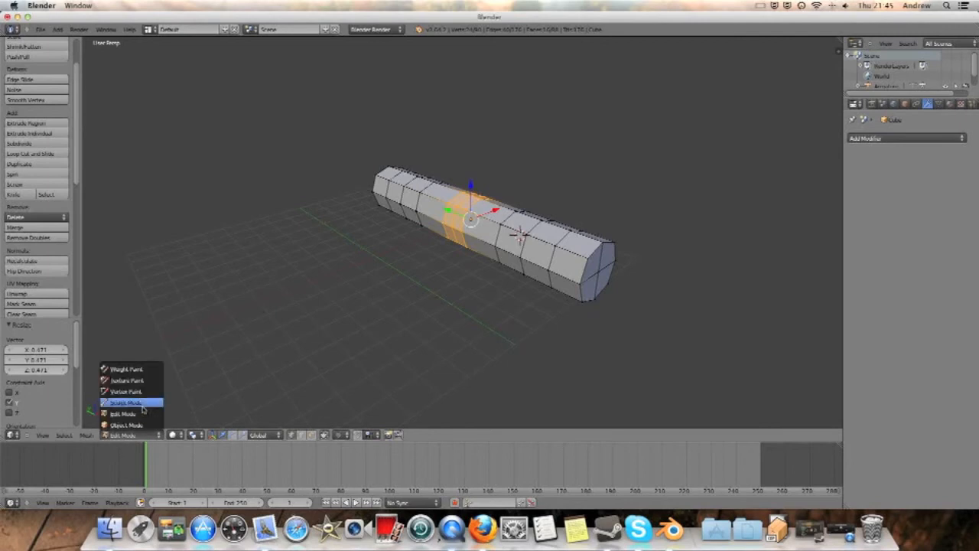
mouse_move(125, 413)
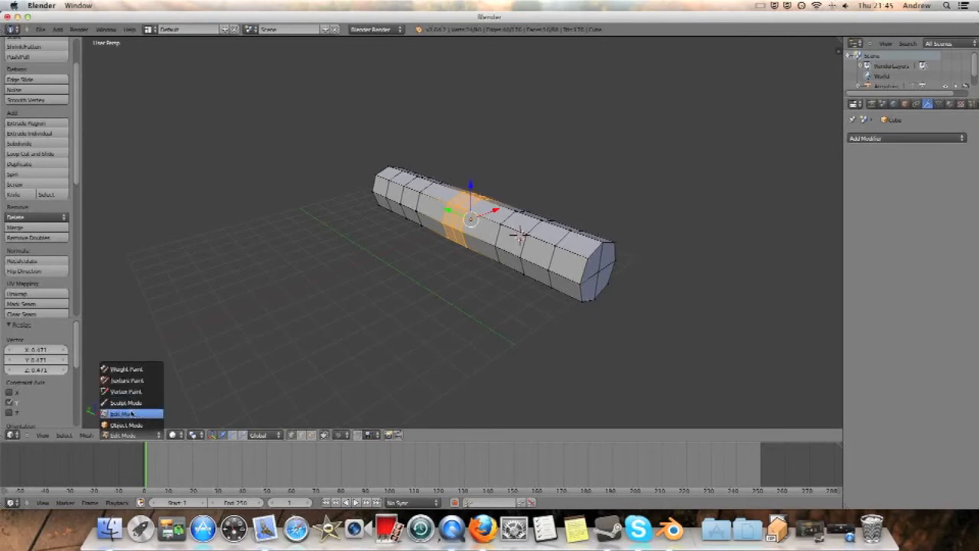
Step: Return to Object Mode and show the armature's data settings for the bone chain
left_click(124, 425)
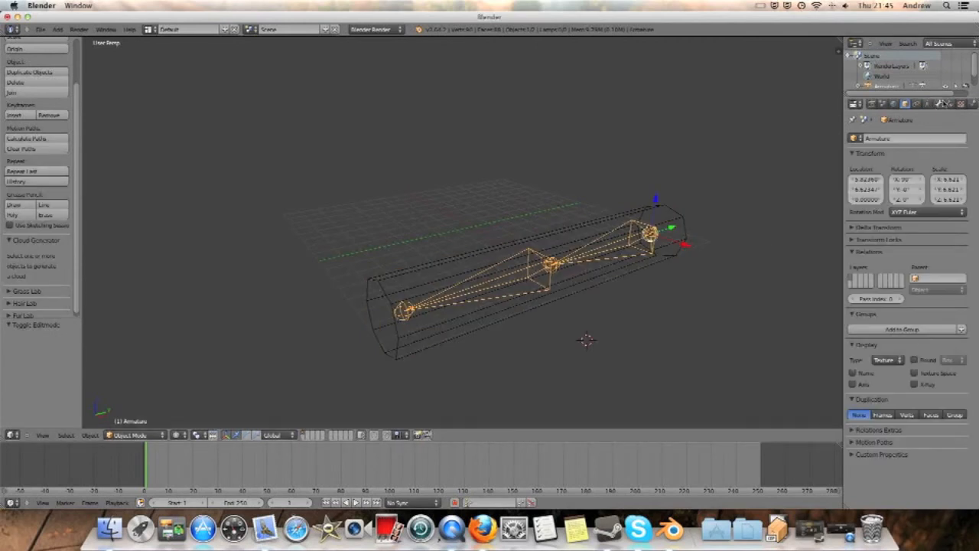
left_click(926, 120)
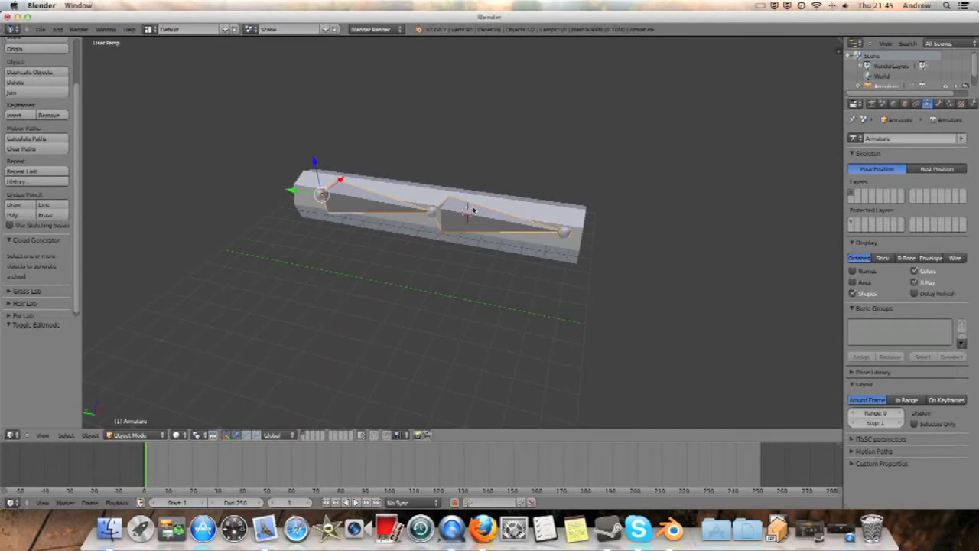
mouse_move(410, 224)
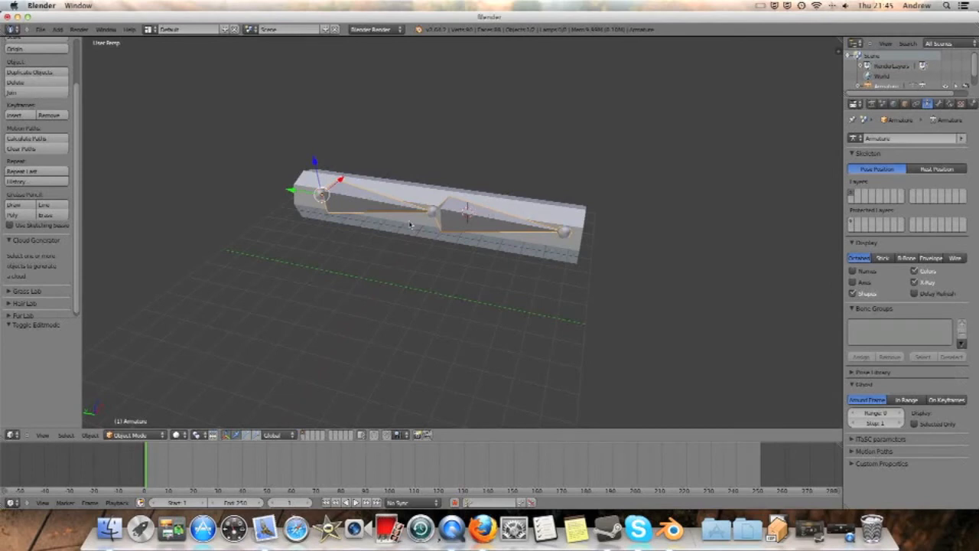
mouse_move(471, 220)
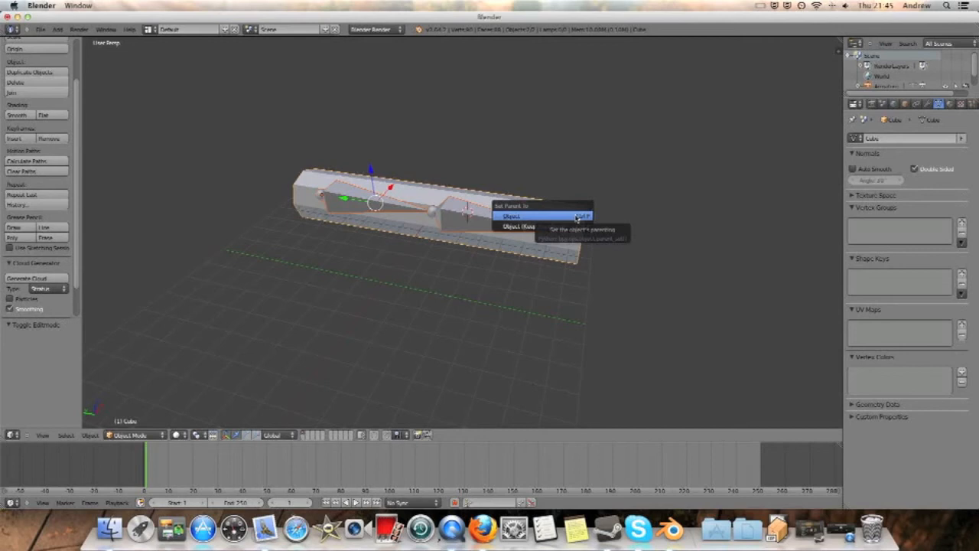
Step: Parent the bar mesh to the armature using Set Parent To > With Automatic Weights
left_click(511, 216)
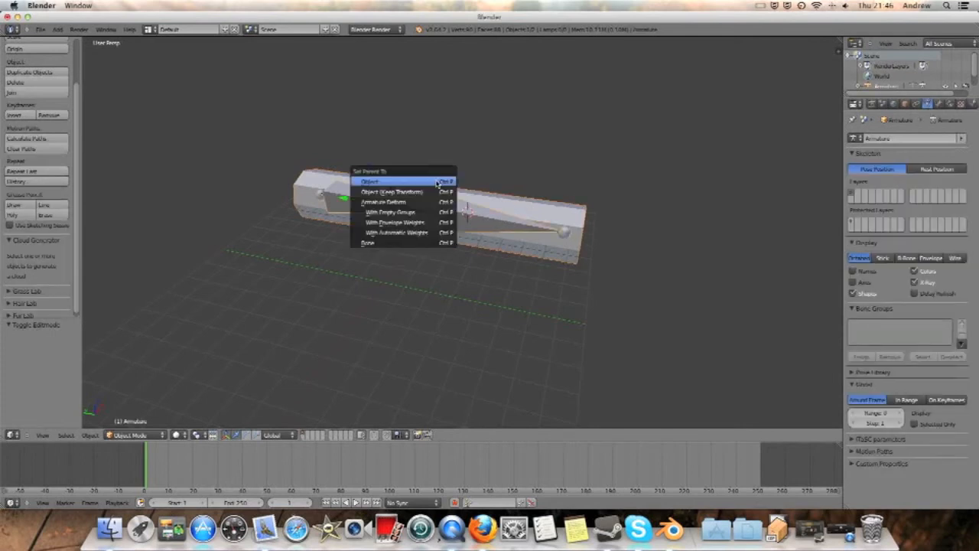
mouse_move(406, 233)
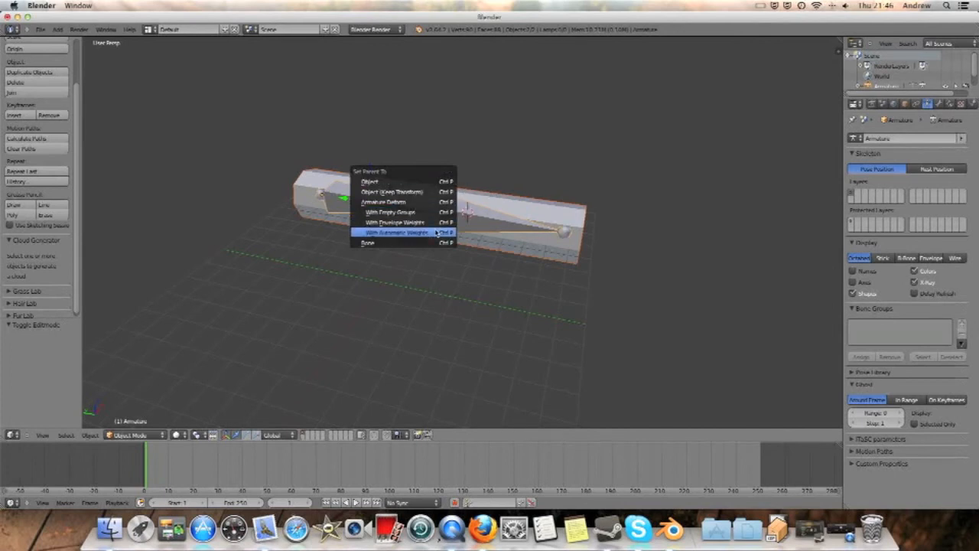
left_click(398, 233)
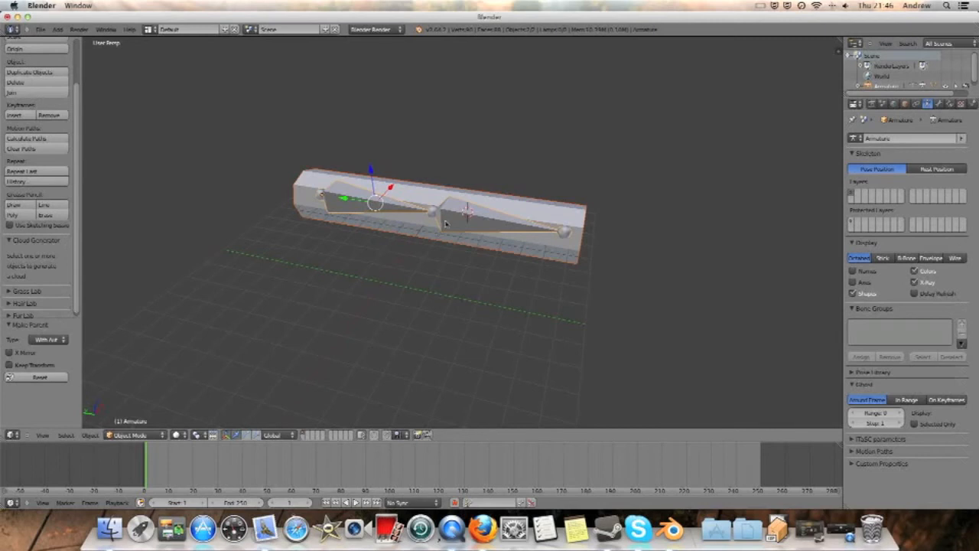
mouse_move(442, 254)
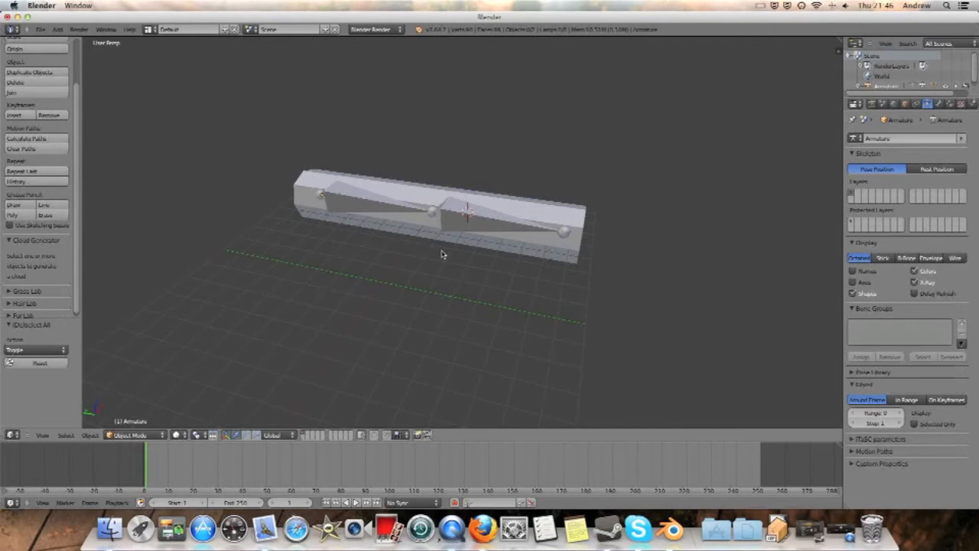
mouse_move(406, 254)
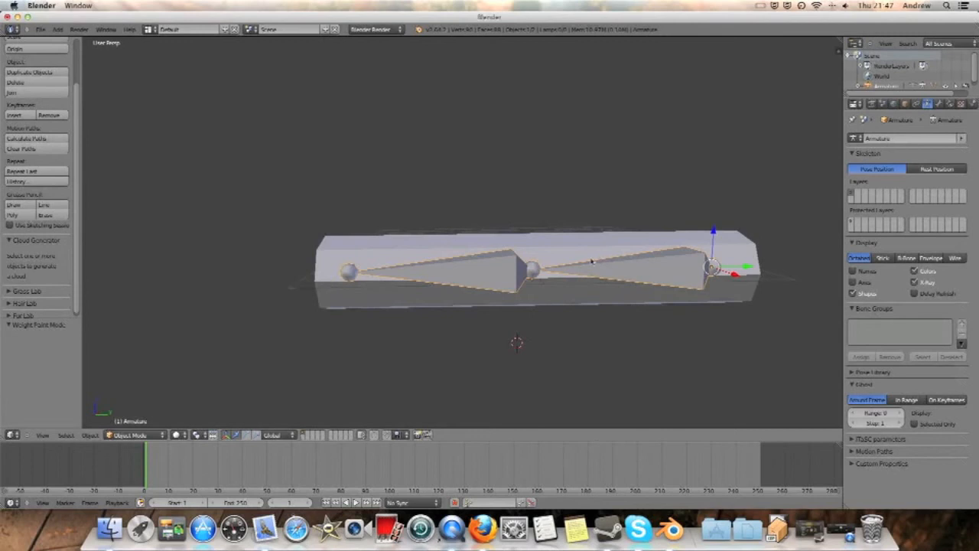
Step: In Weight Paint mode view the Bone and Bone.001 vertex-group weights colouring each half
left_click(136, 435)
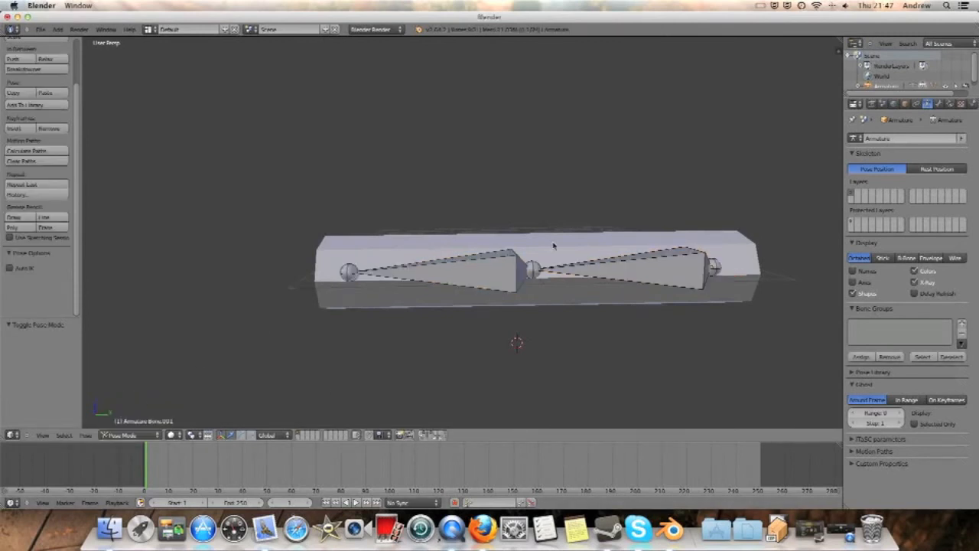
left_click(130, 435)
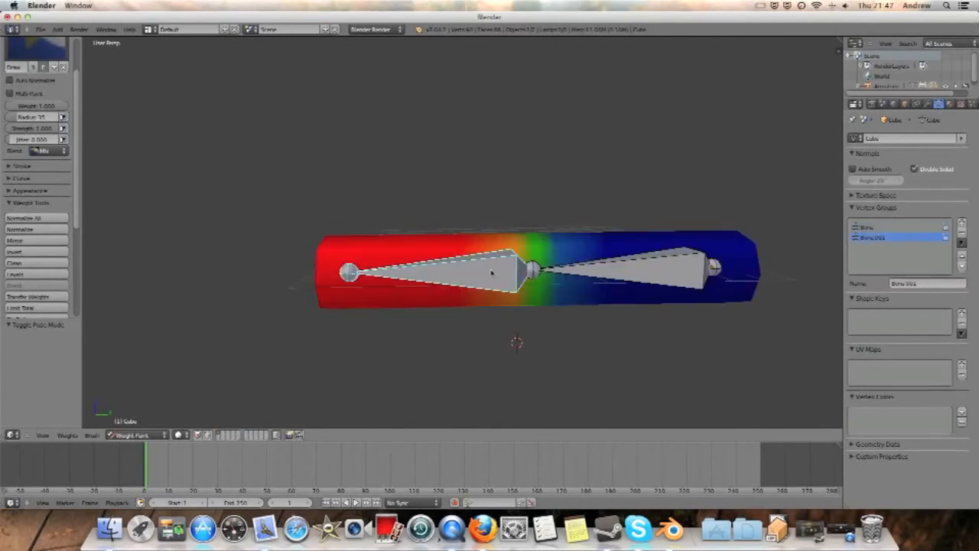
left_click(895, 226)
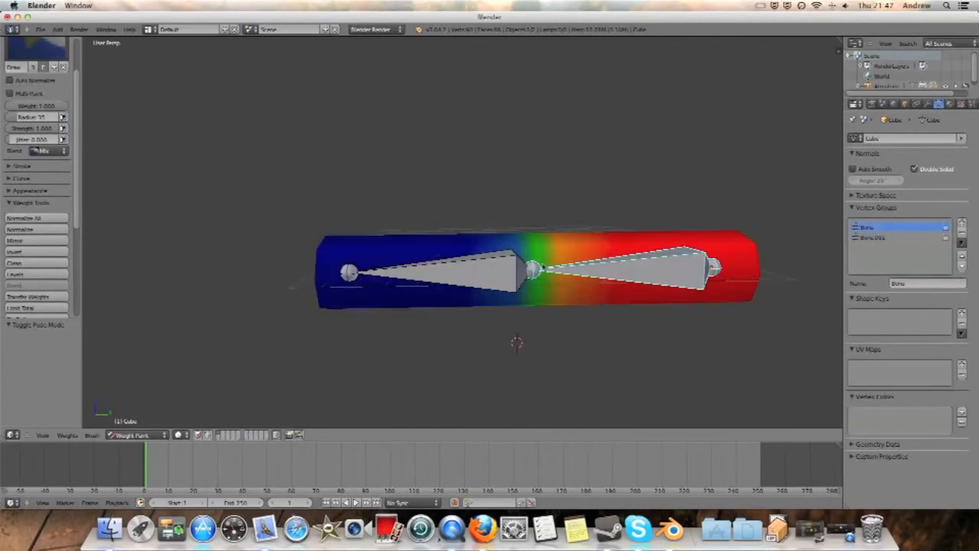
left_click(887, 237)
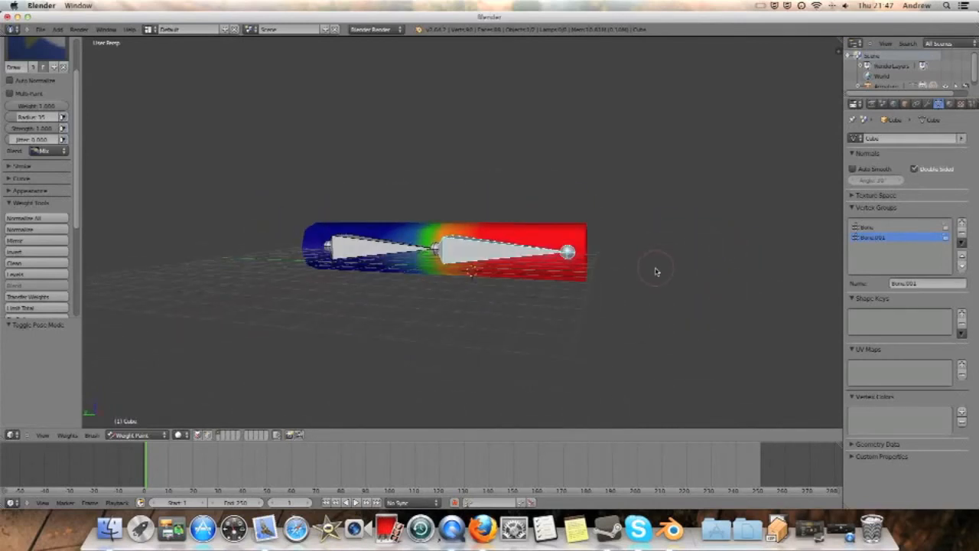
Step: Orbit around the cylinder to inspect how the elbow weights deform it
left_click_drag(567, 251, 536, 166)
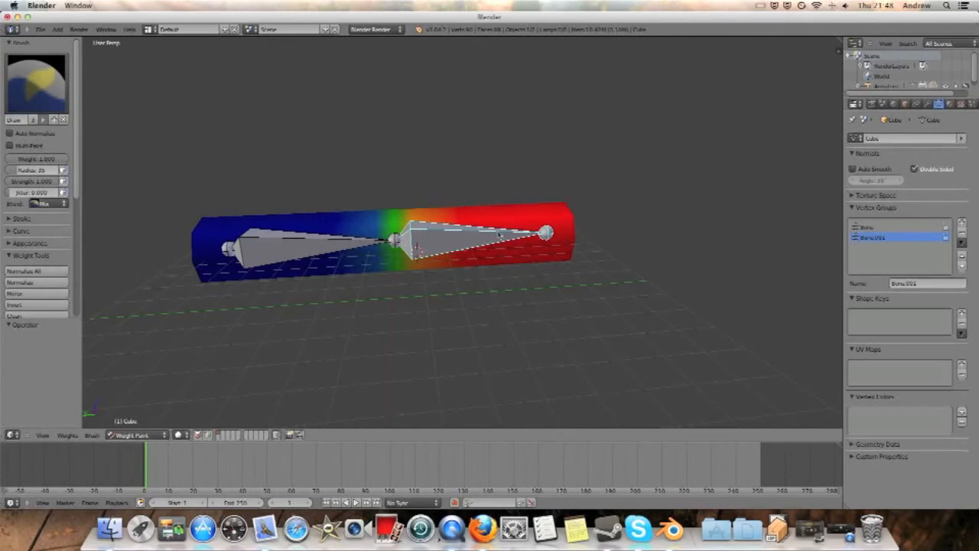
mouse_move(447, 196)
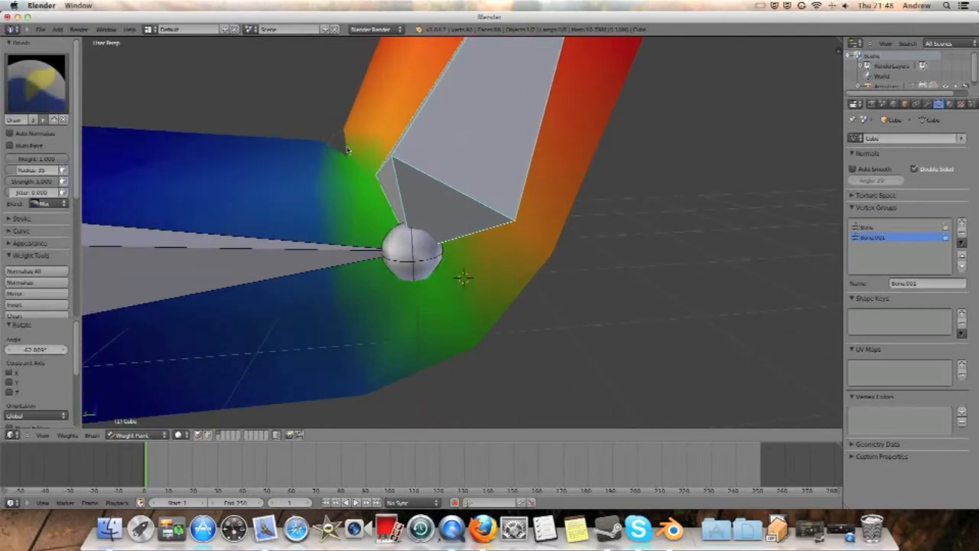
mouse_move(462, 358)
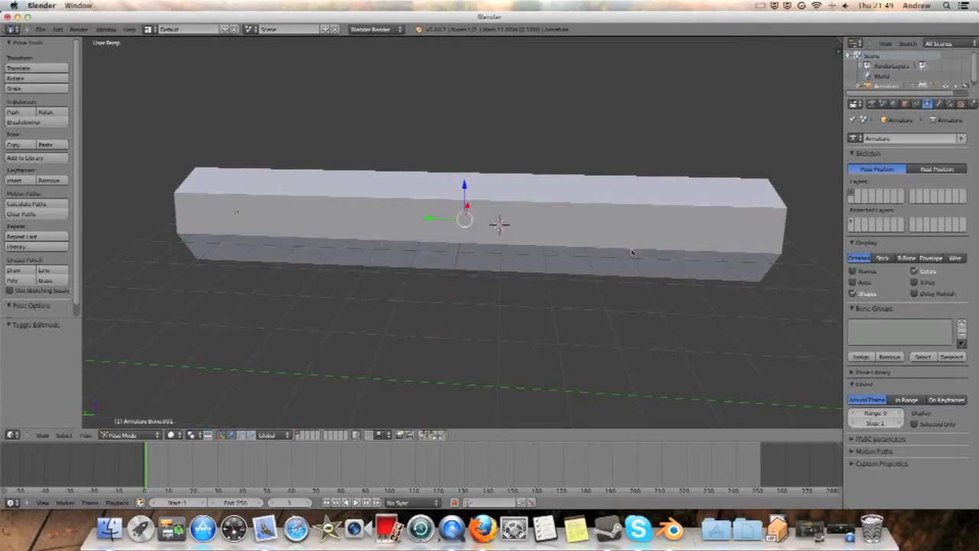
Step: Edit the mesh and merge the selected elbow vertices At Center, then inspect the result
left_click(119, 434)
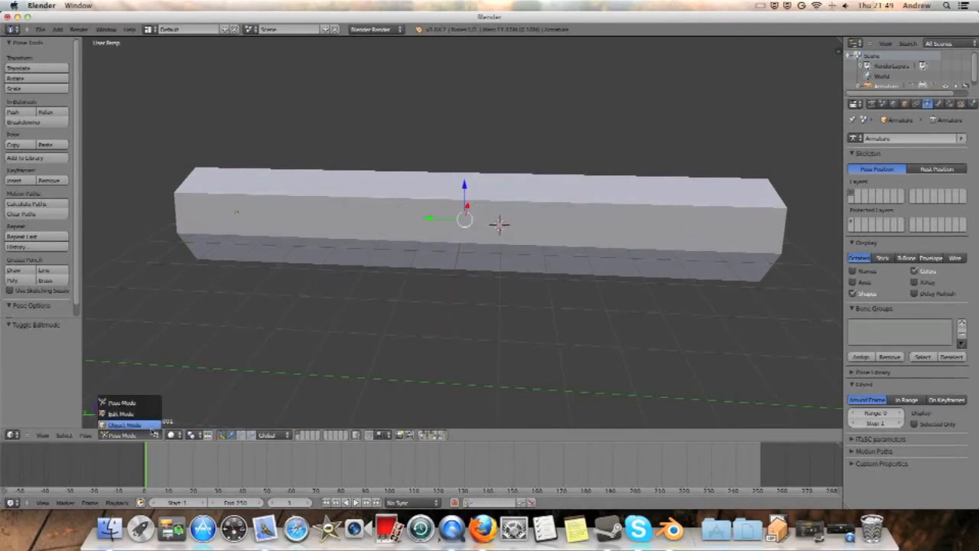
left_click(124, 426)
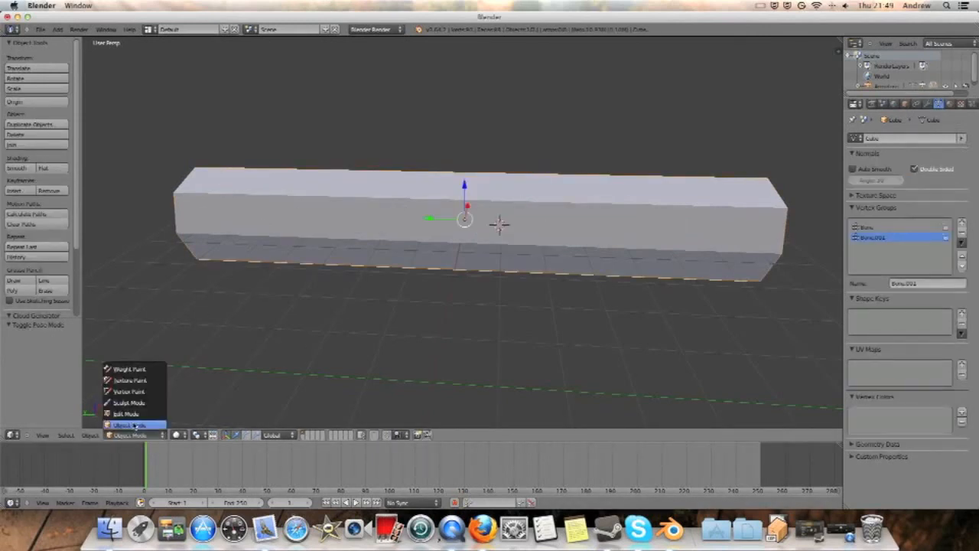
left_click(127, 414)
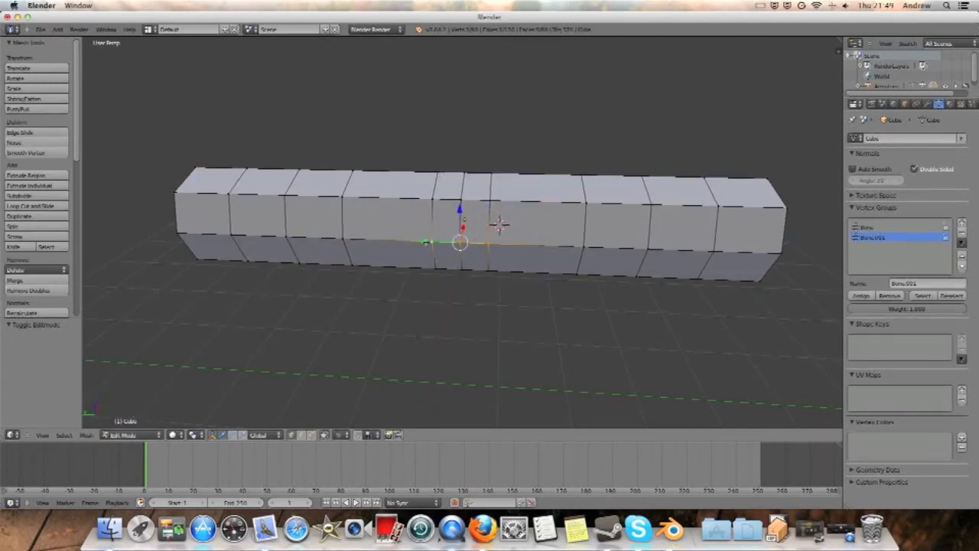
left_click(15, 280)
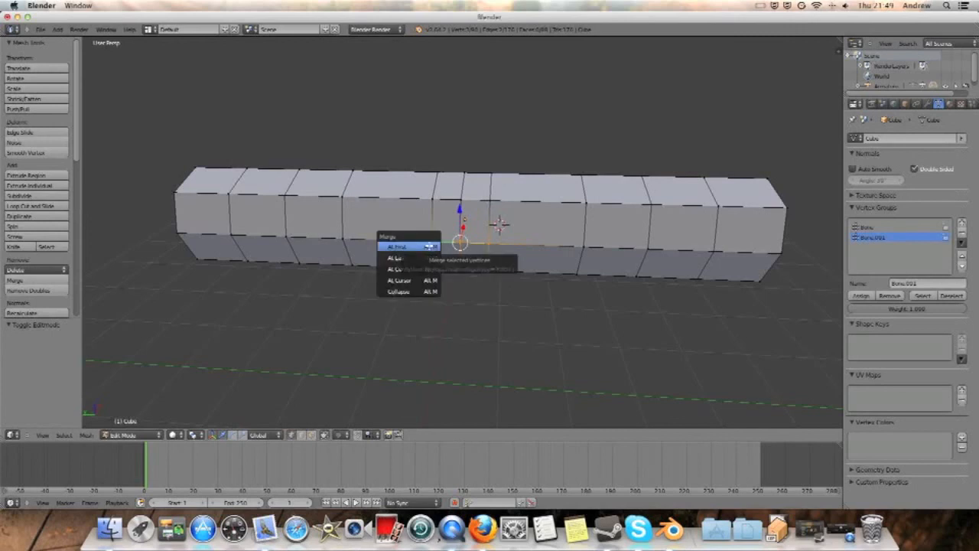
mouse_move(398, 269)
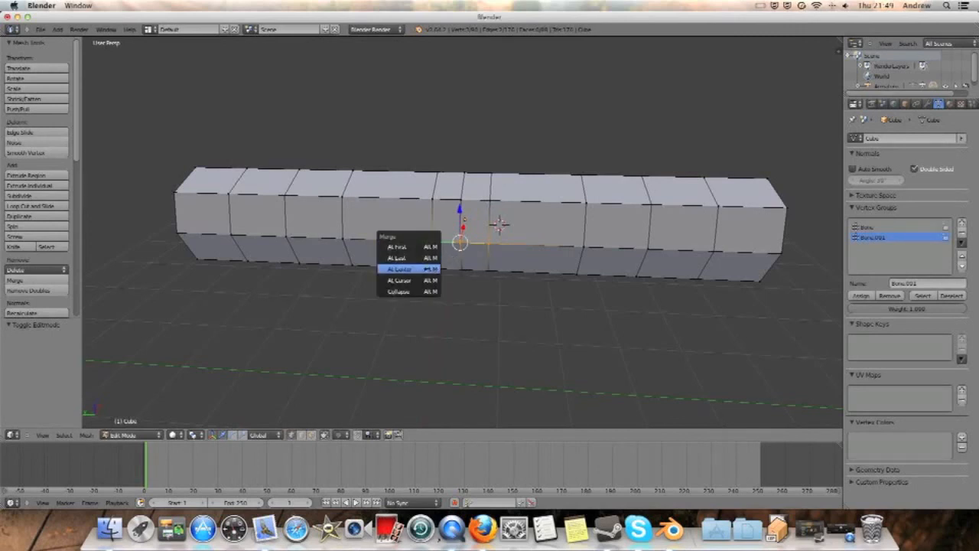
left_click(398, 270)
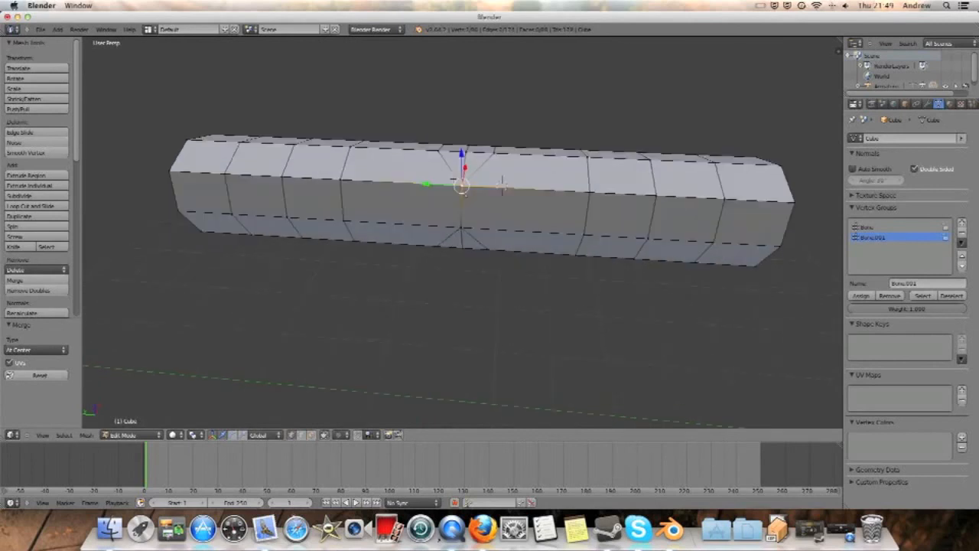
left_click_drag(460, 229, 482, 100)
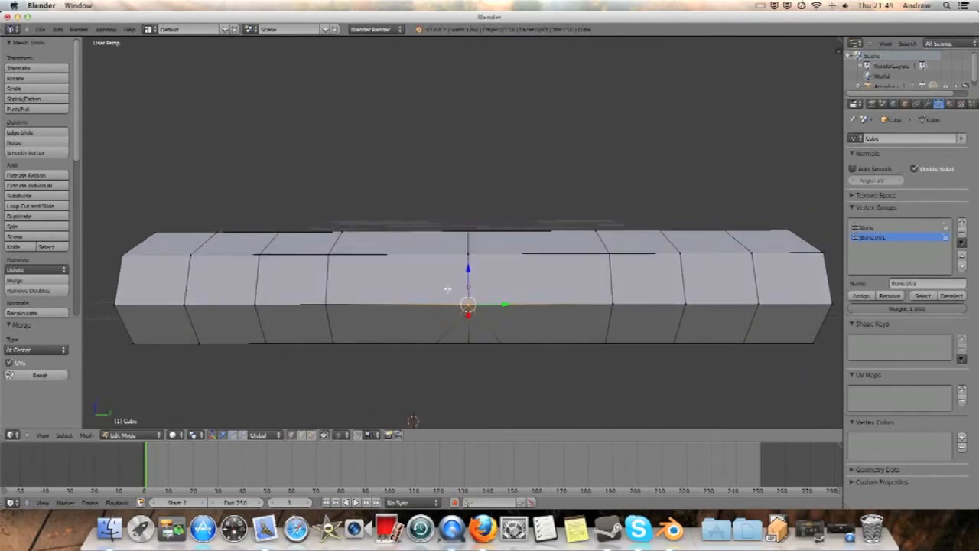
left_click(122, 434)
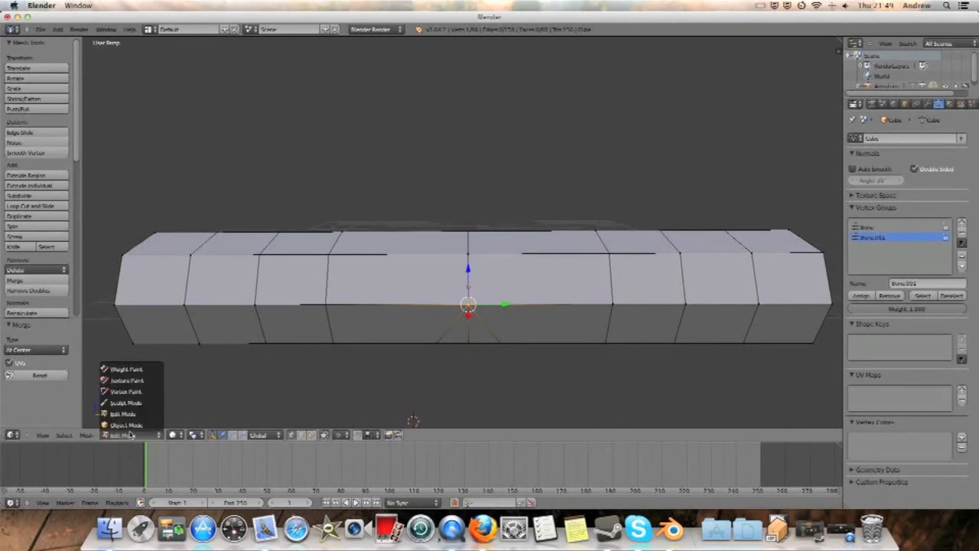
Step: Select the armature in Object Mode and switch it into Pose Mode to bend the forearm
left_click(125, 426)
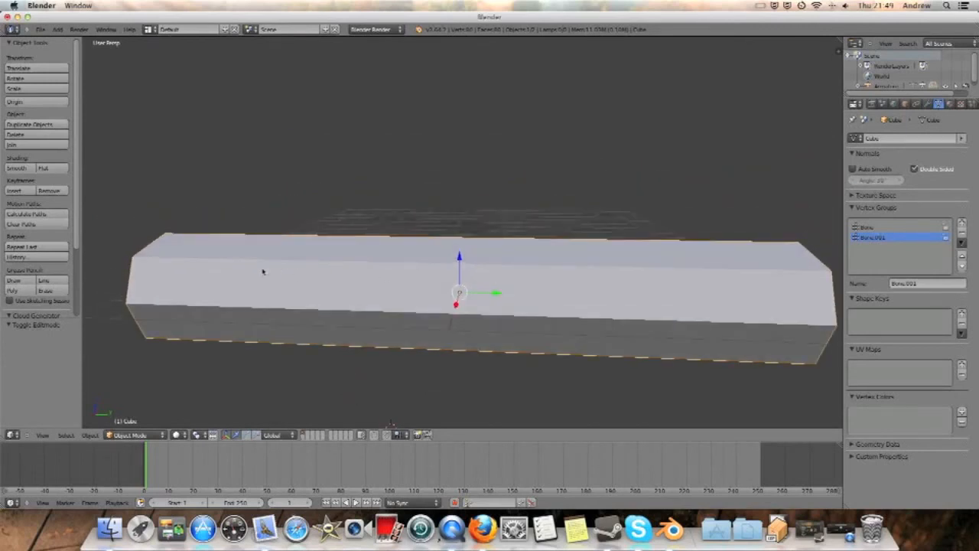
mouse_move(223, 393)
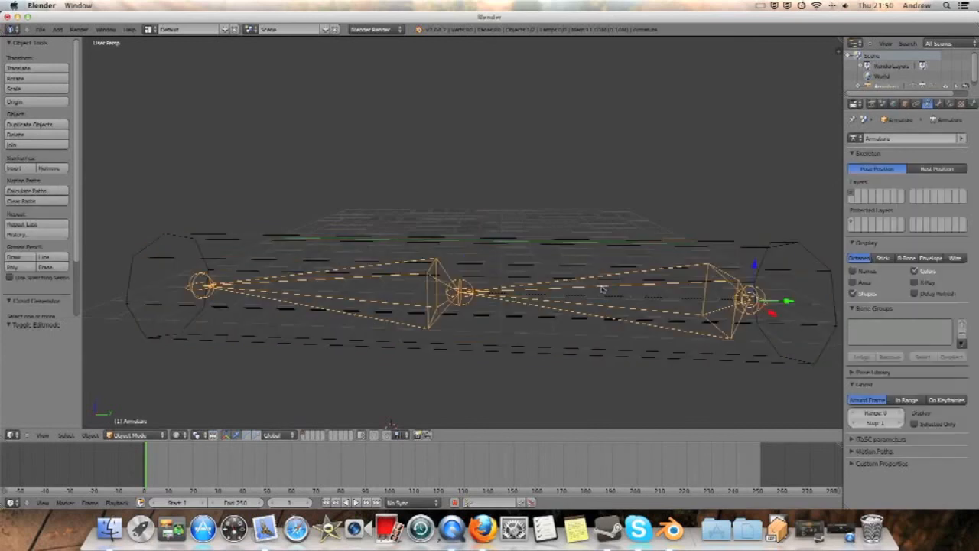
mouse_move(536, 317)
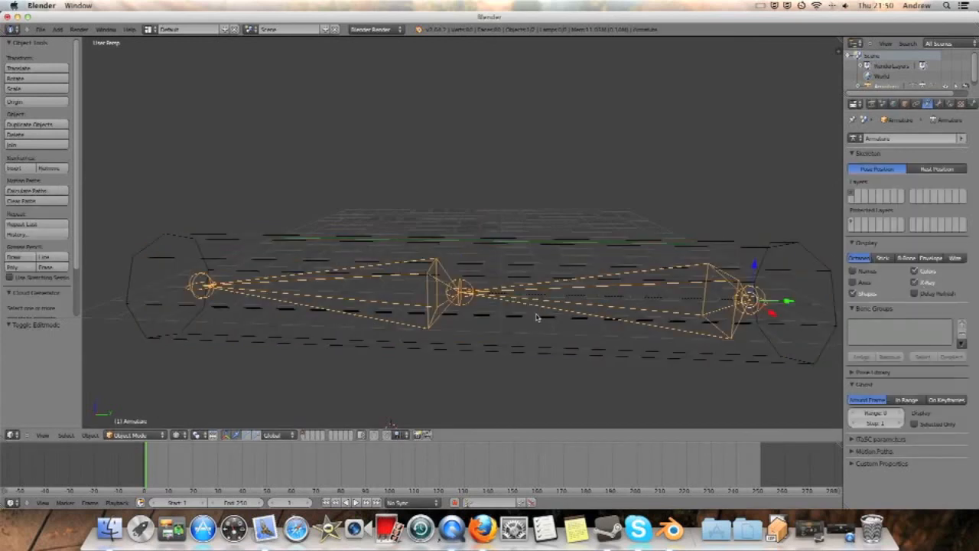
left_click(130, 435)
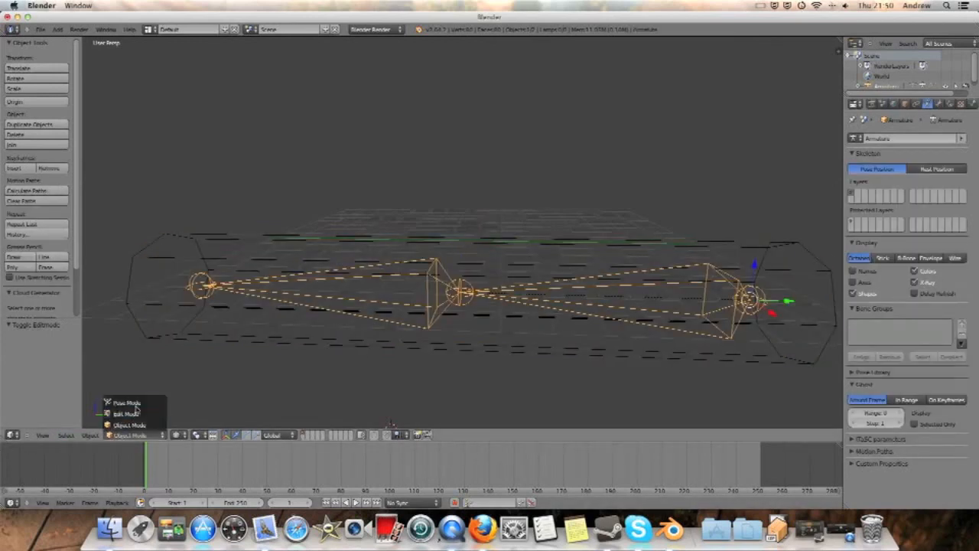
left_click(125, 402)
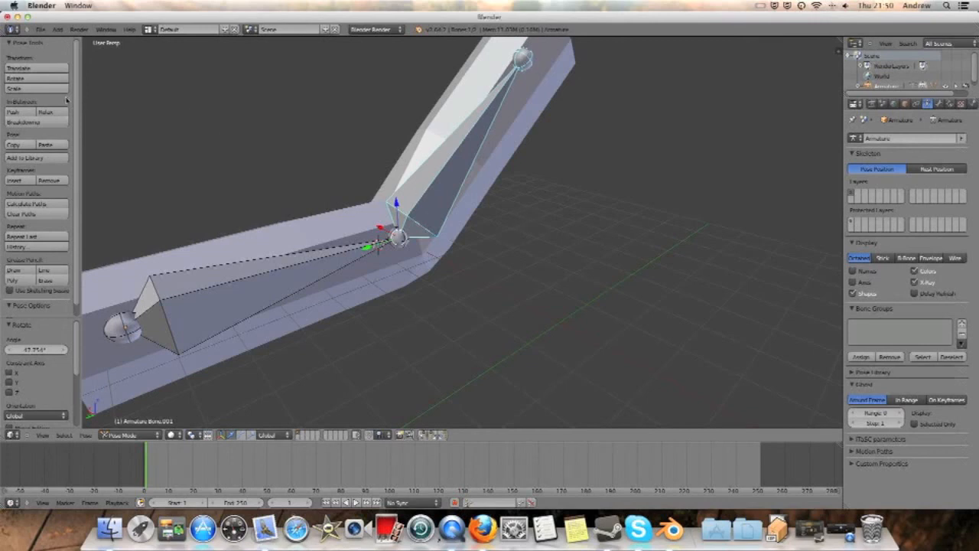
mouse_move(471, 182)
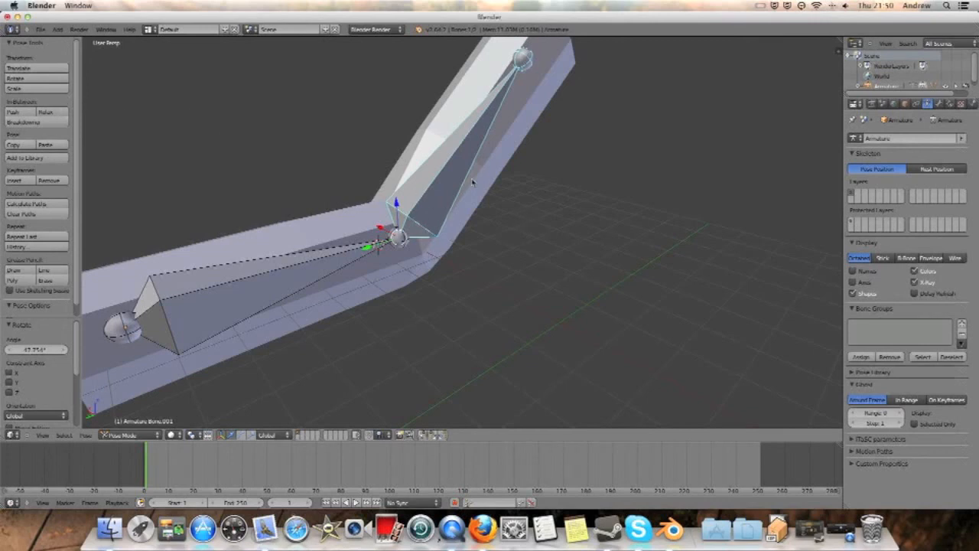